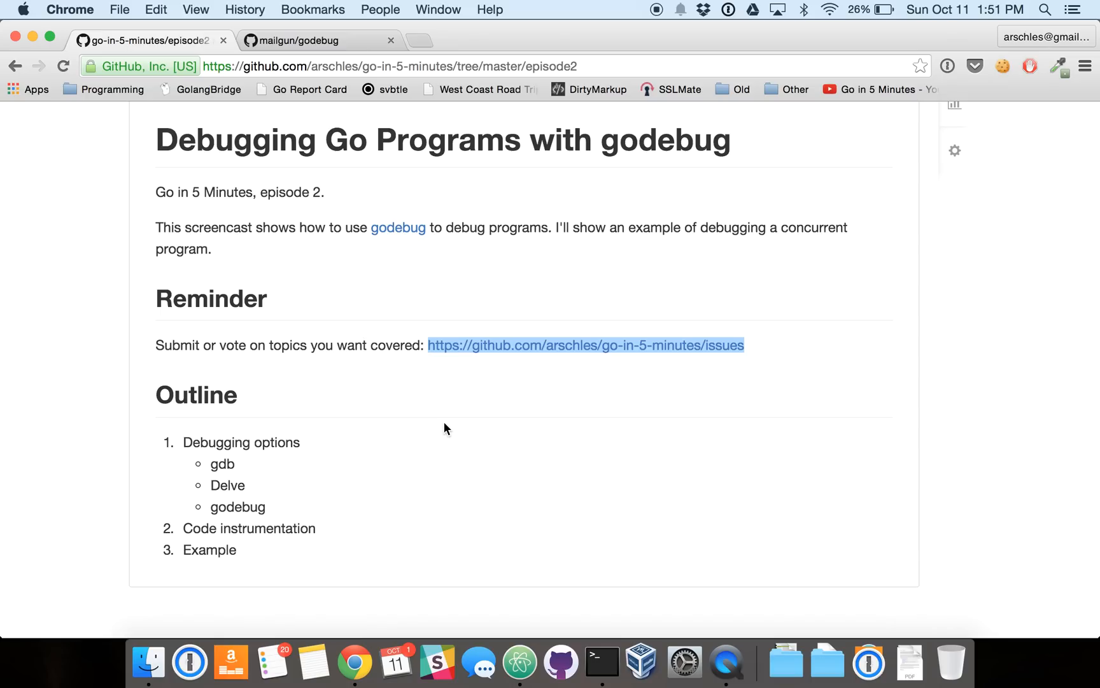
Step: Highlight the gdb/Delve, godebug and Code instrumentation items in the outline in turn
scroll("down", 3)
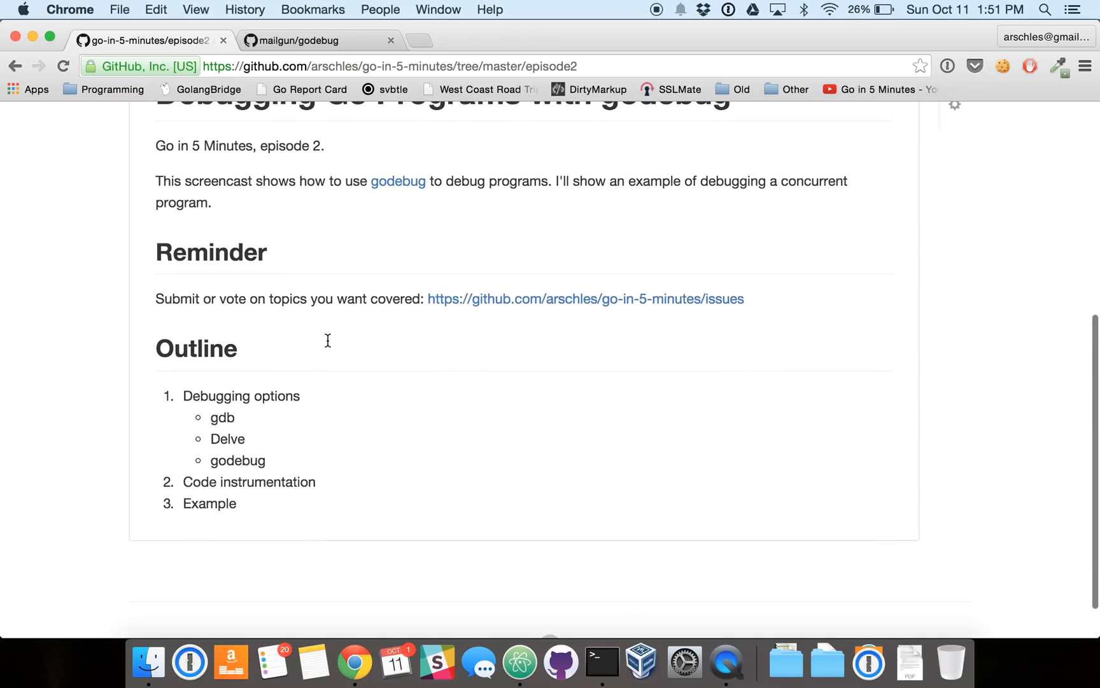
scroll("down", 3)
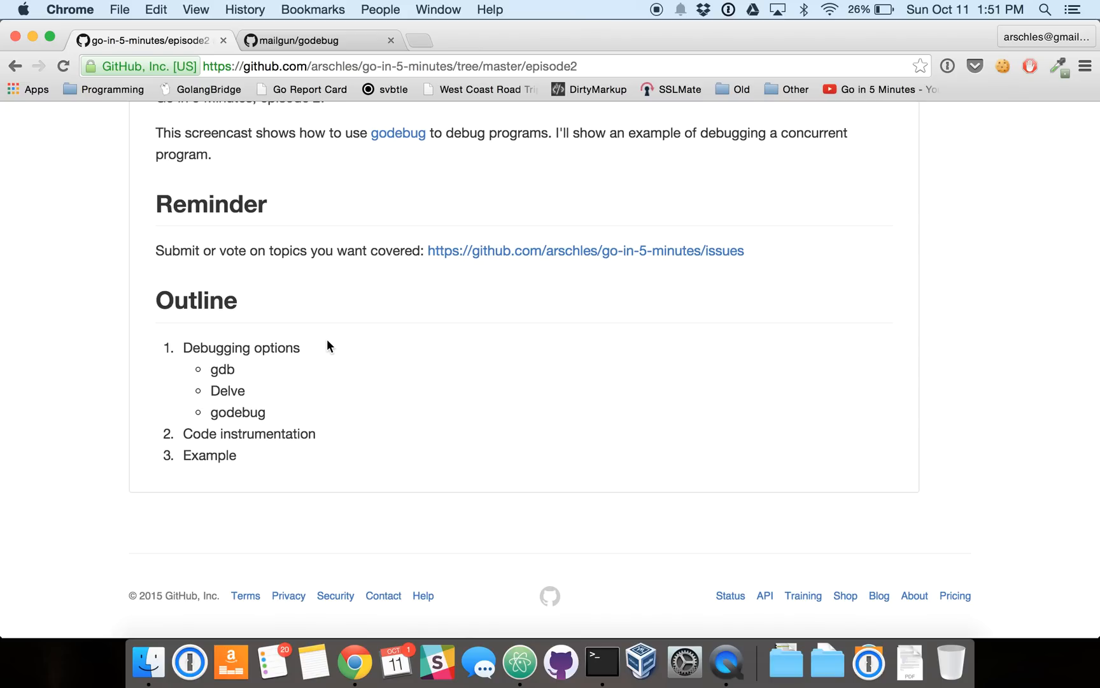
left_click_drag(214, 370, 231, 391)
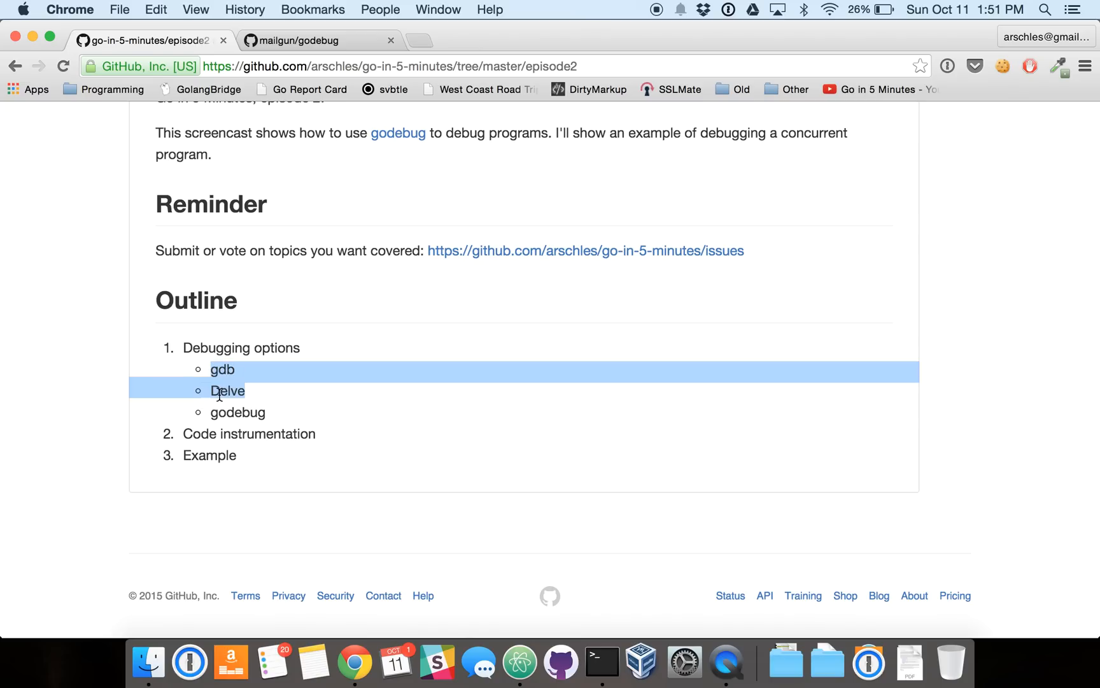
left_click(312, 400)
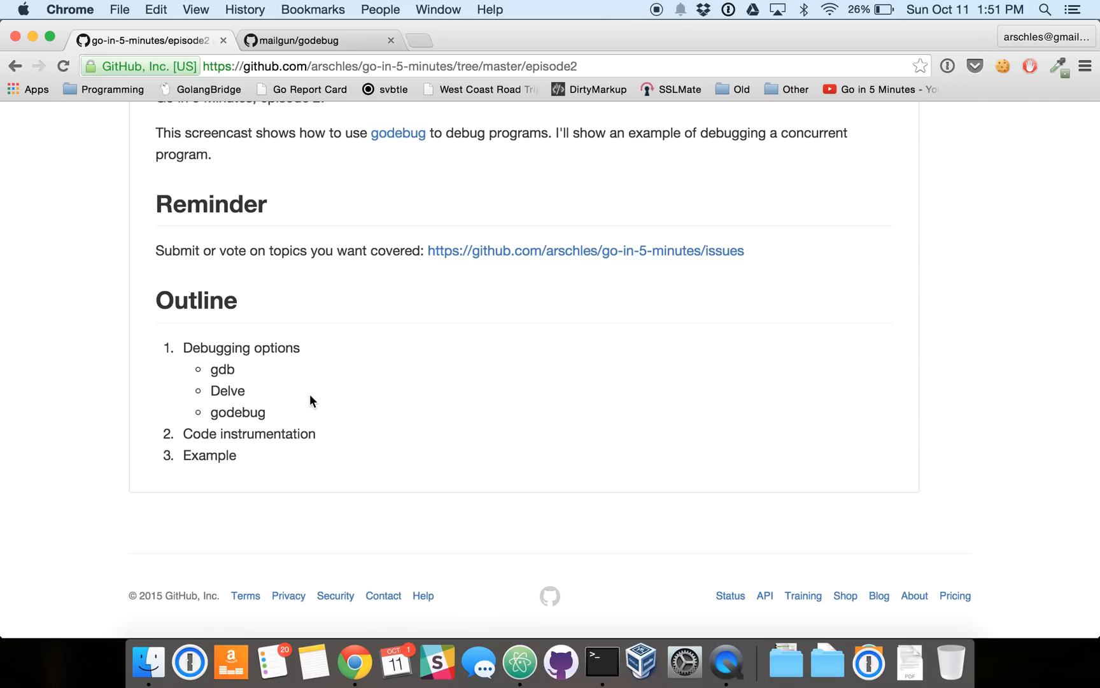
double_click(237, 412)
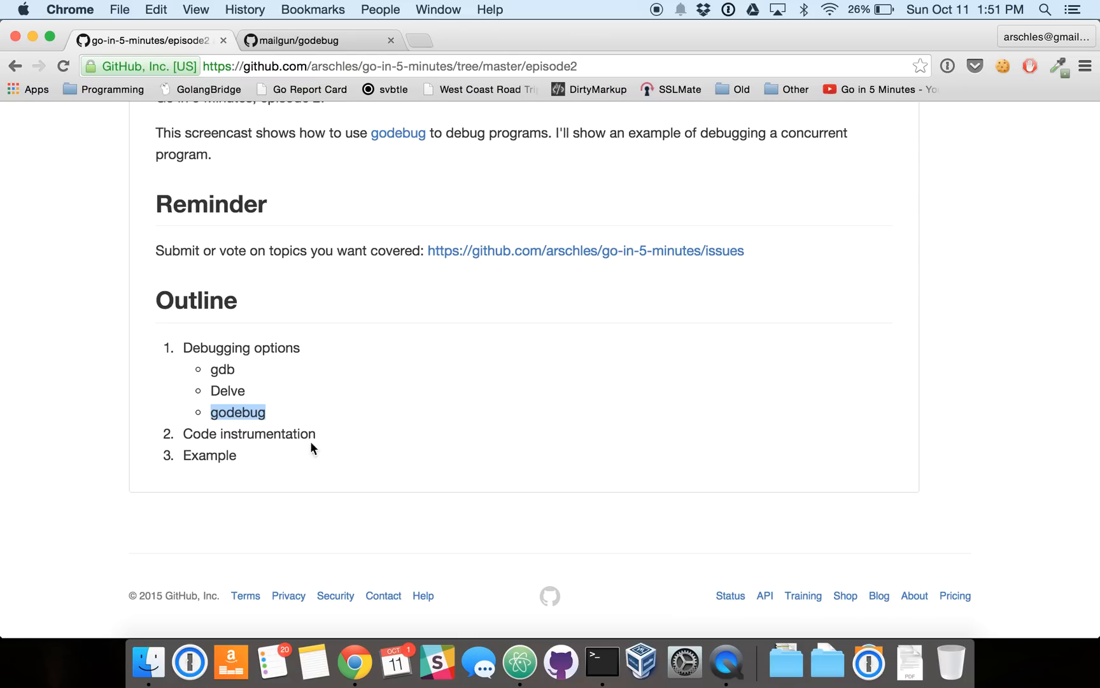
mouse_move(351, 439)
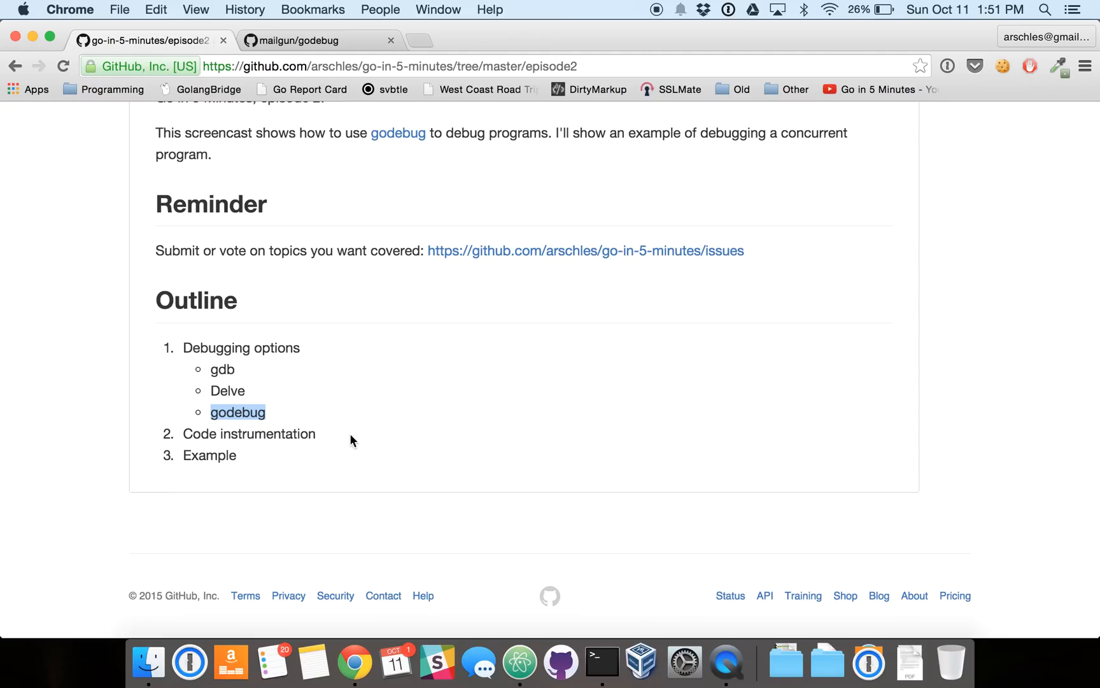
left_click(351, 450)
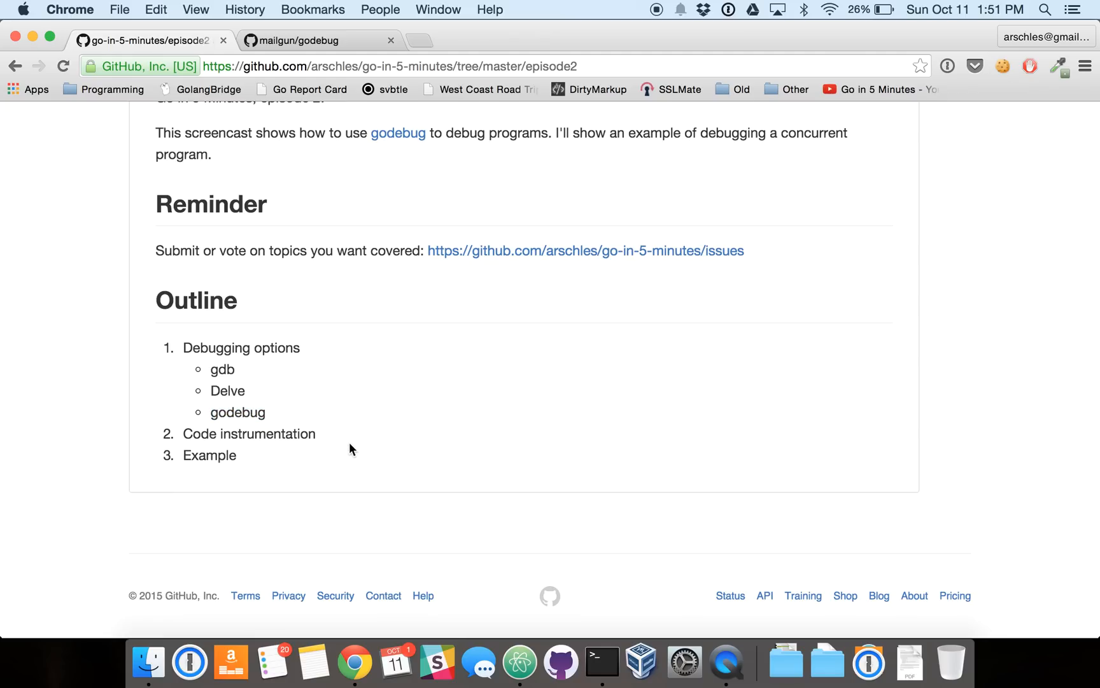
double_click(288, 433)
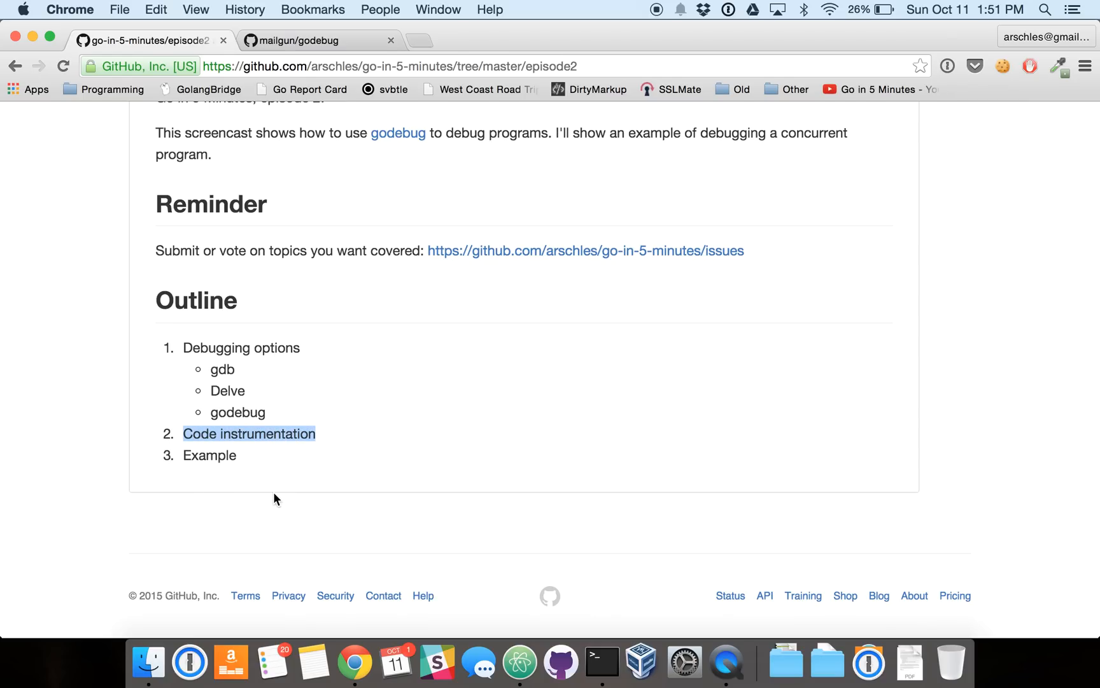
mouse_move(560, 661)
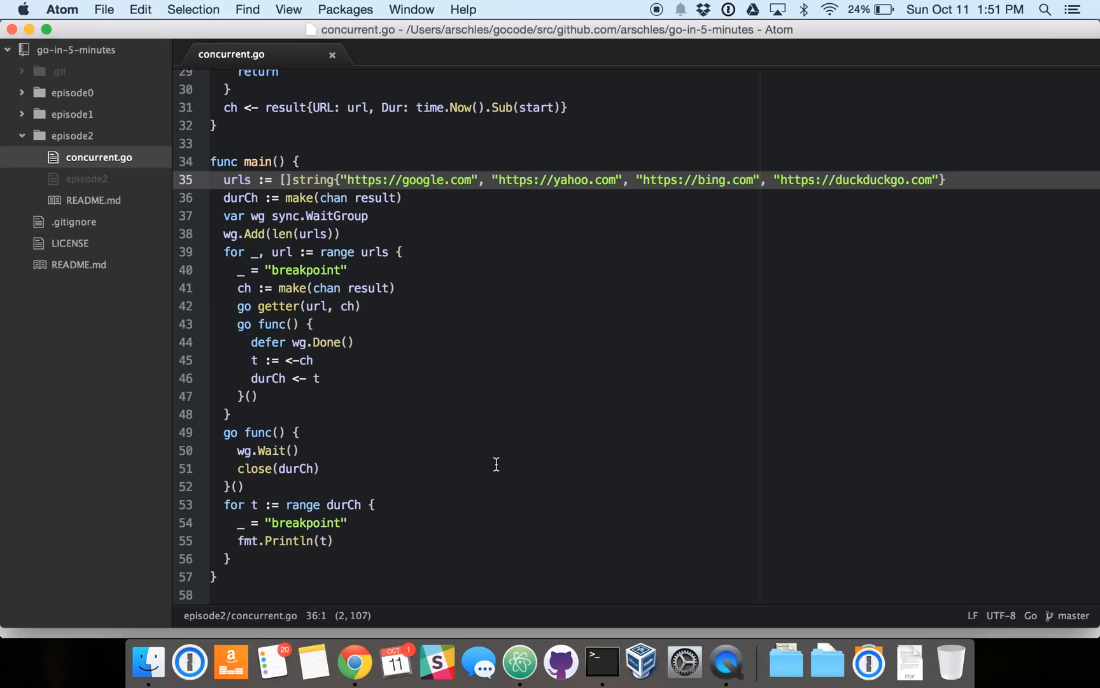
mouse_move(401, 398)
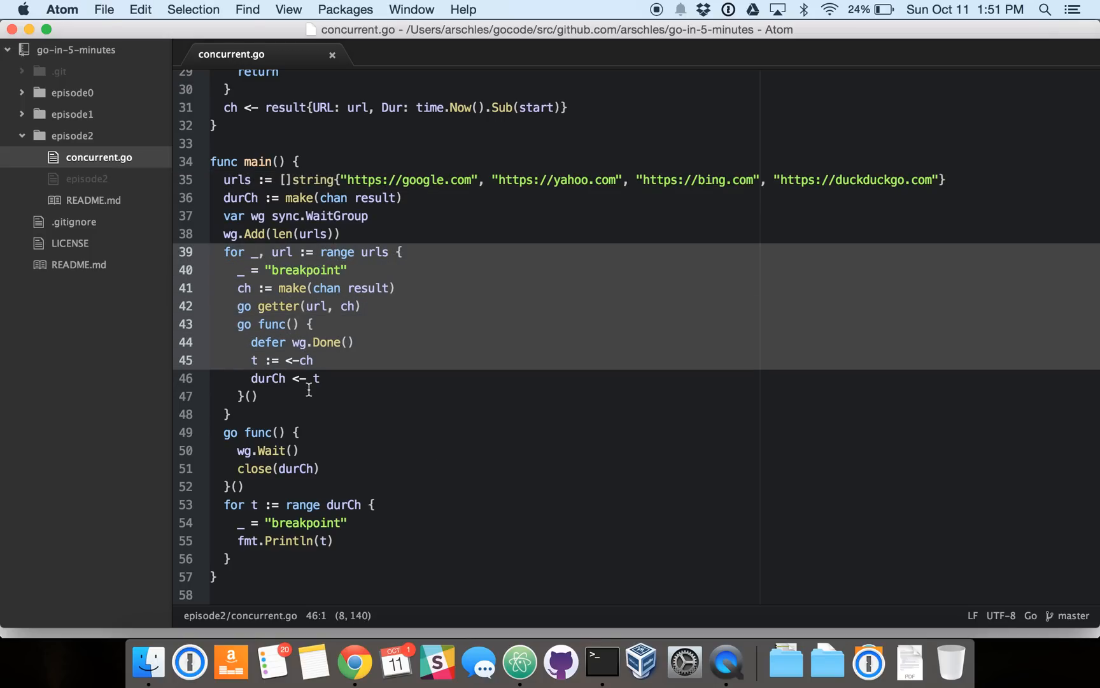
Step: Highlight the URL loop and then the final loop over durCh in concurrent.go's main
left_click(302, 414)
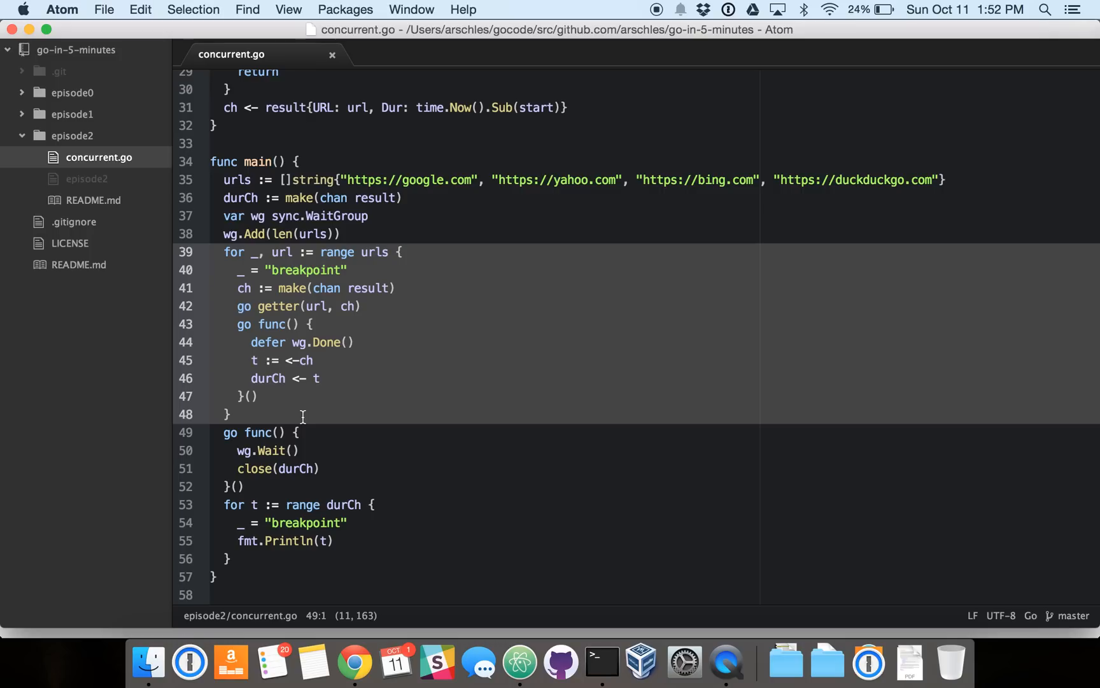
left_click(277, 504)
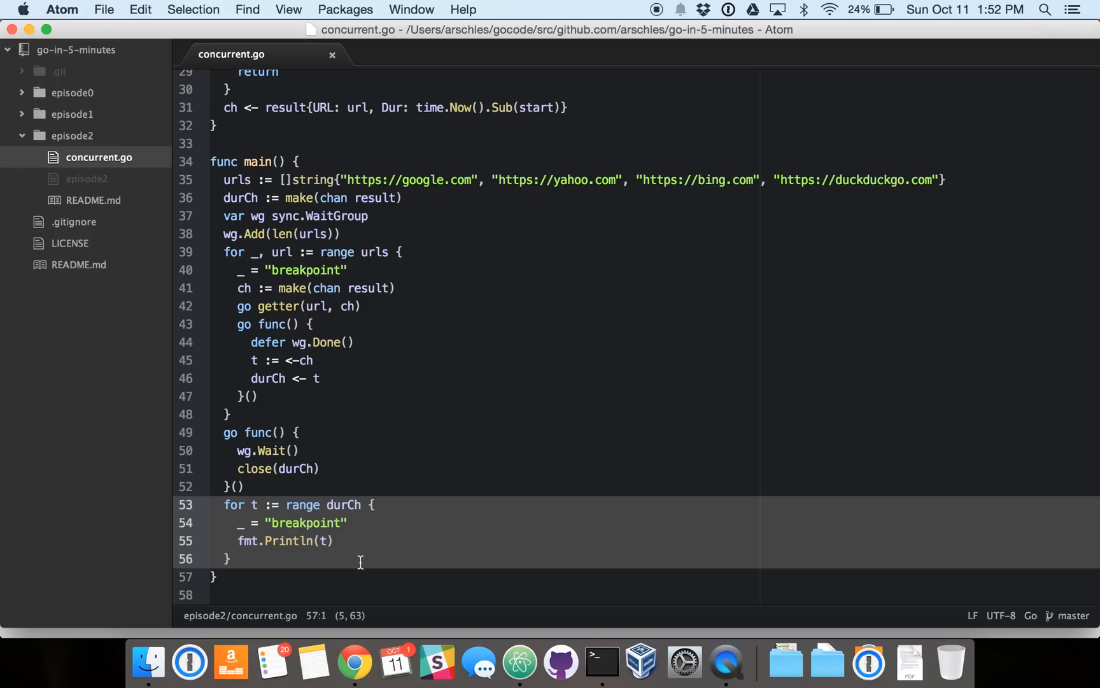
mouse_move(312, 270)
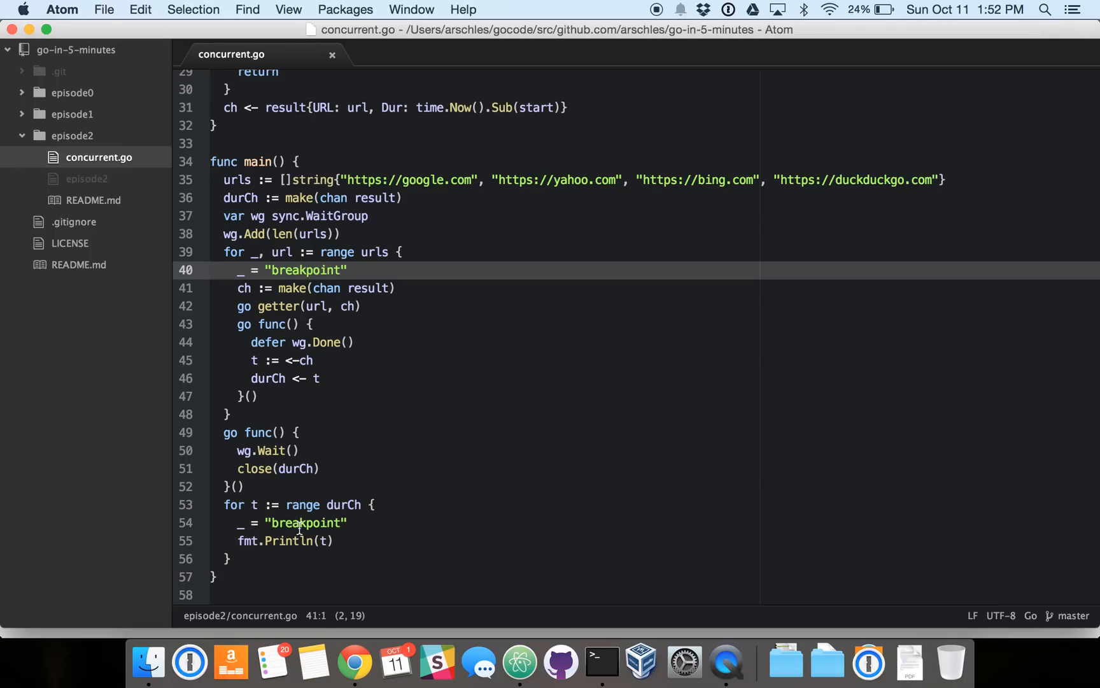
left_click(427, 522)
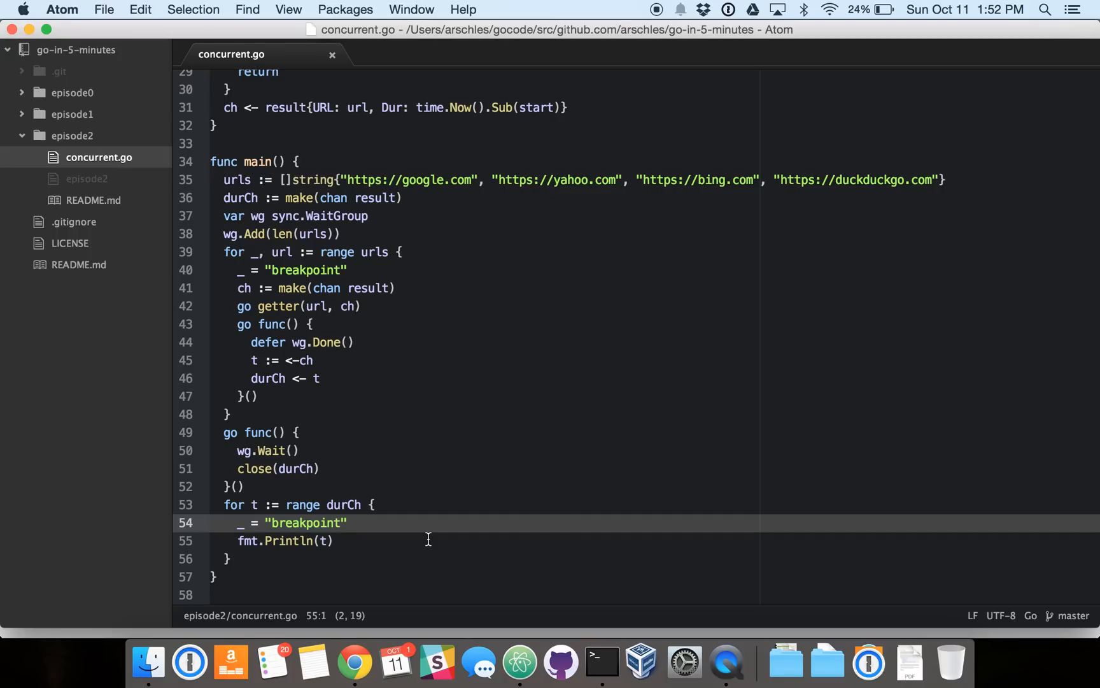
mouse_move(284, 256)
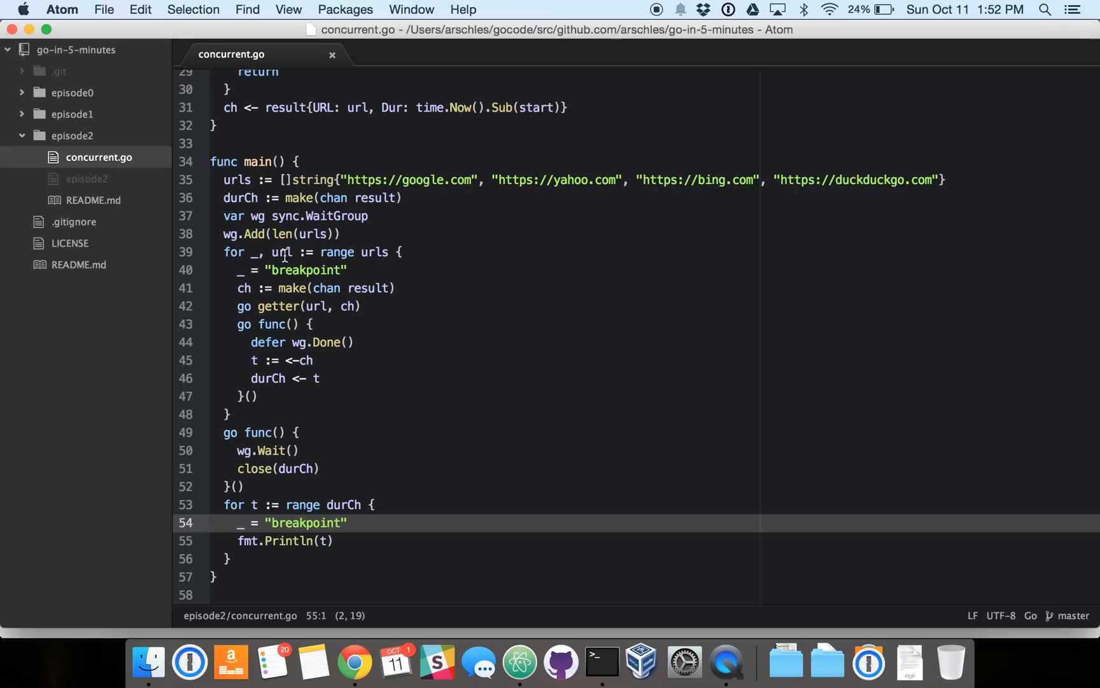
mouse_move(371, 349)
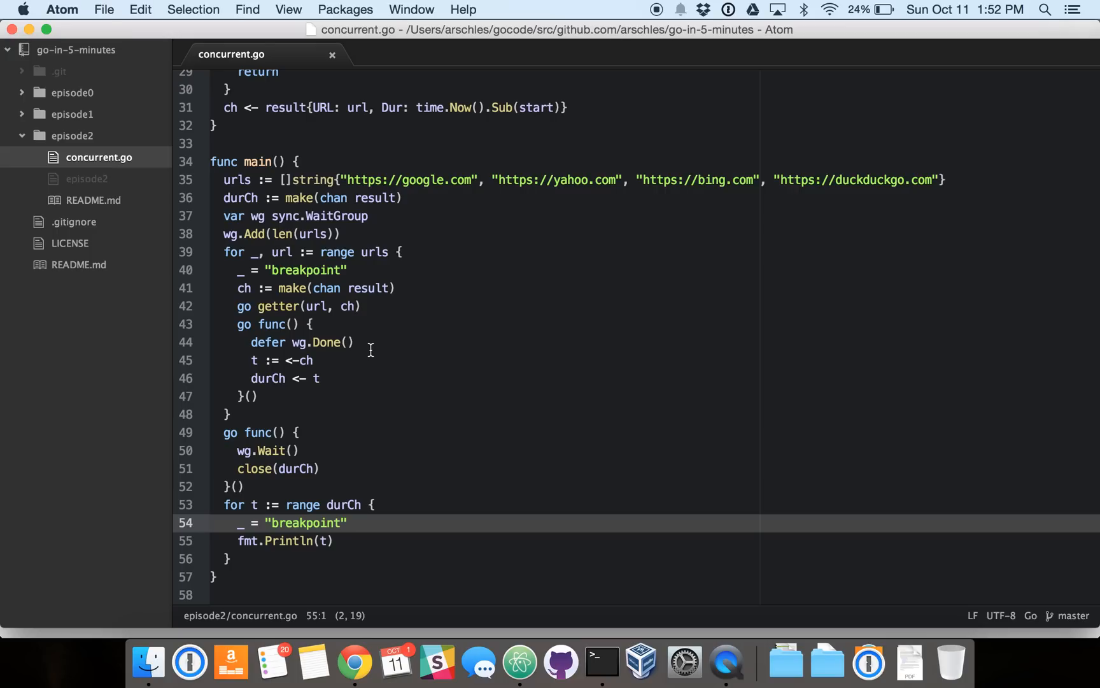
mouse_move(600, 660)
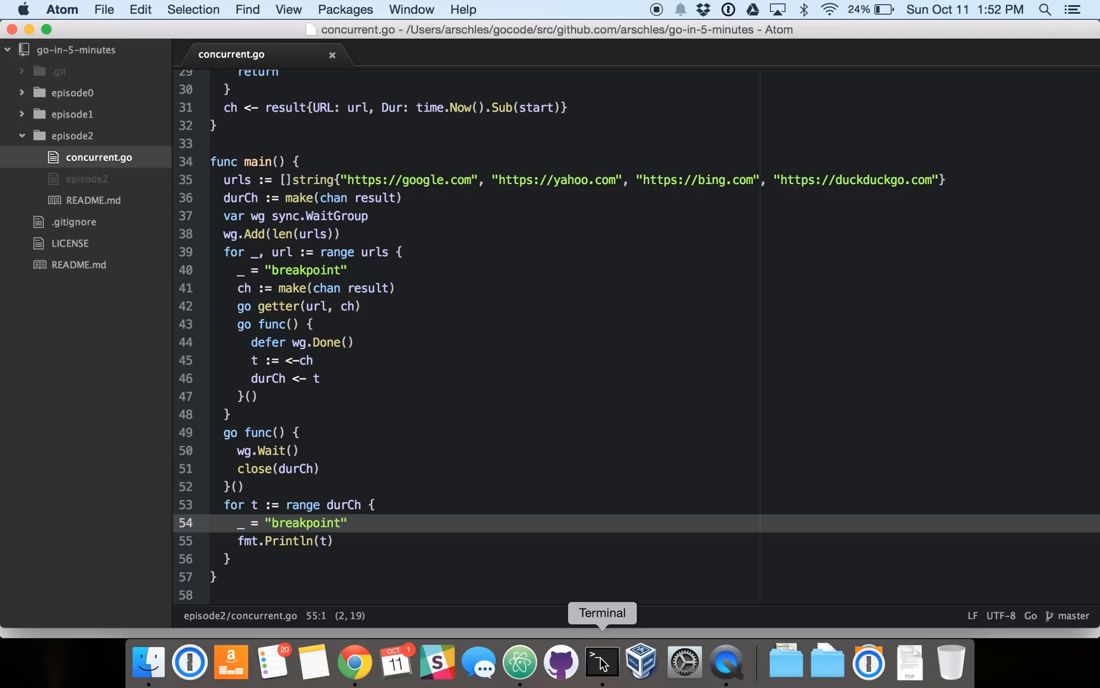
Step: Run 'godebug run concurrent.go' in Terminal, pausing at the first breakpoint
left_click(601, 660)
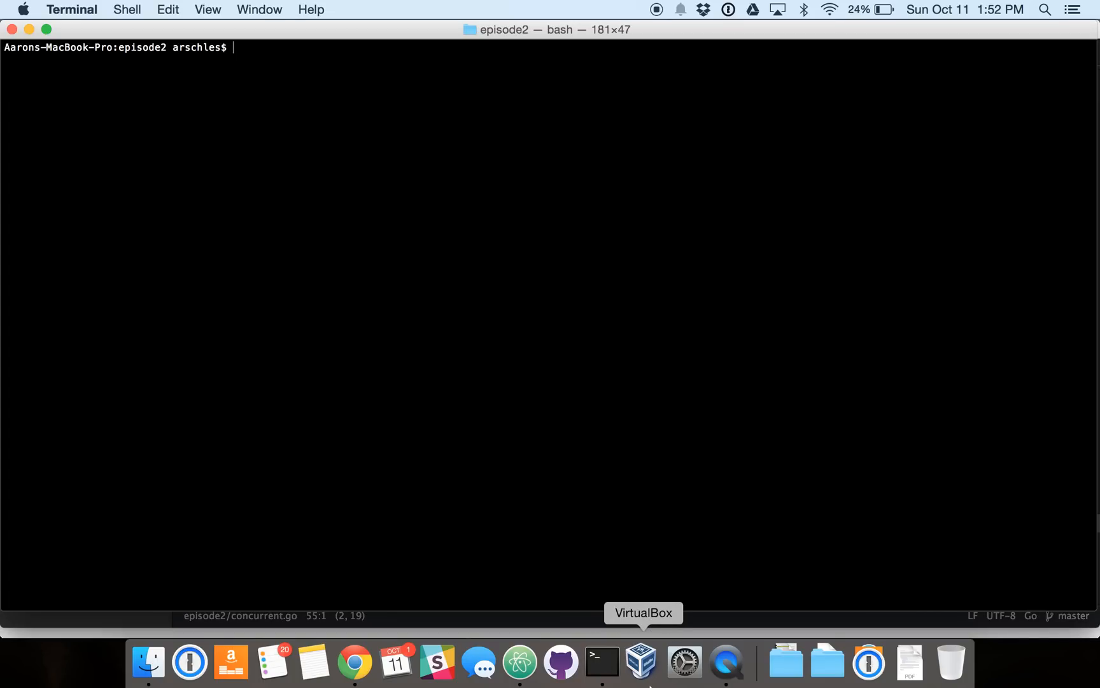
type("godebug")
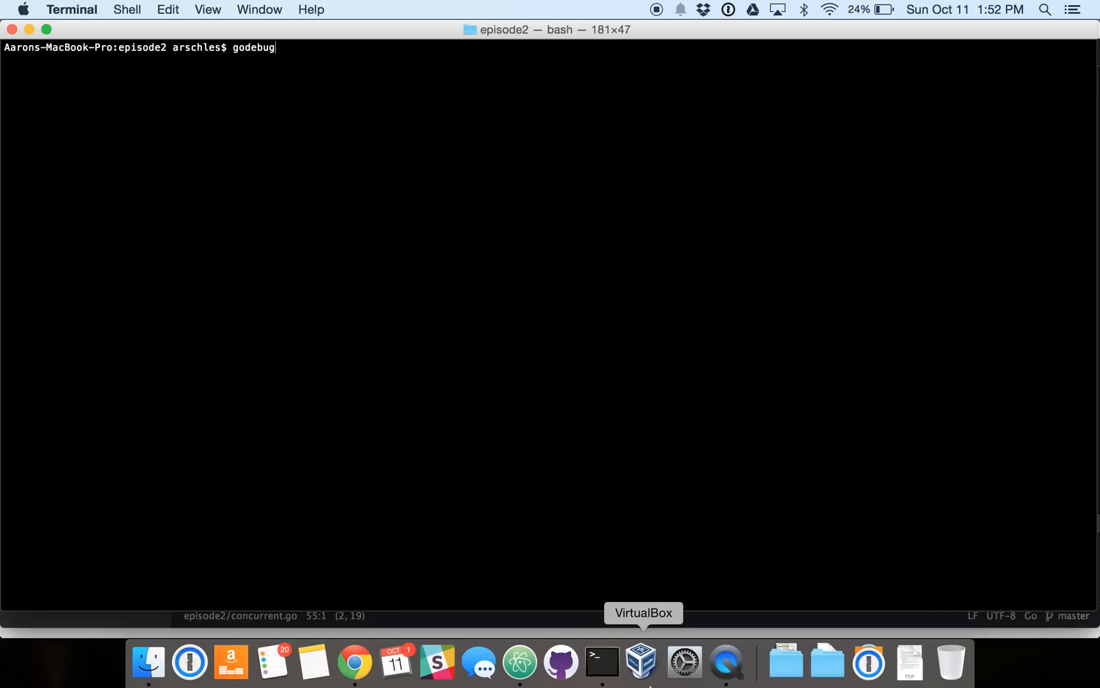
type("run concurrent.go")
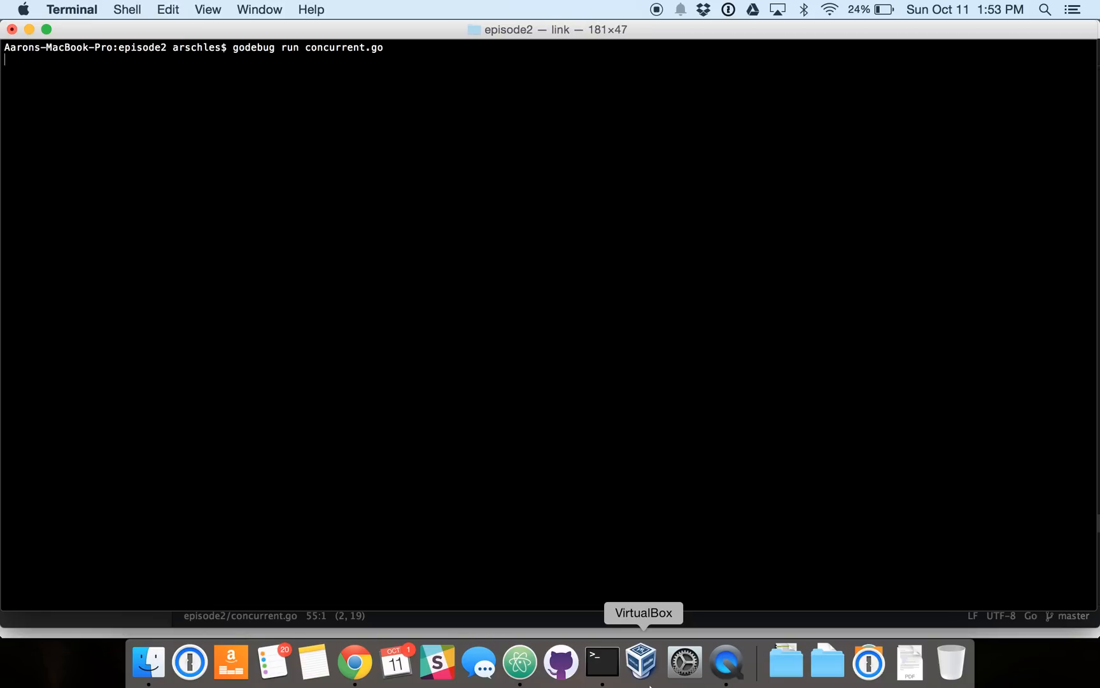
key("return")
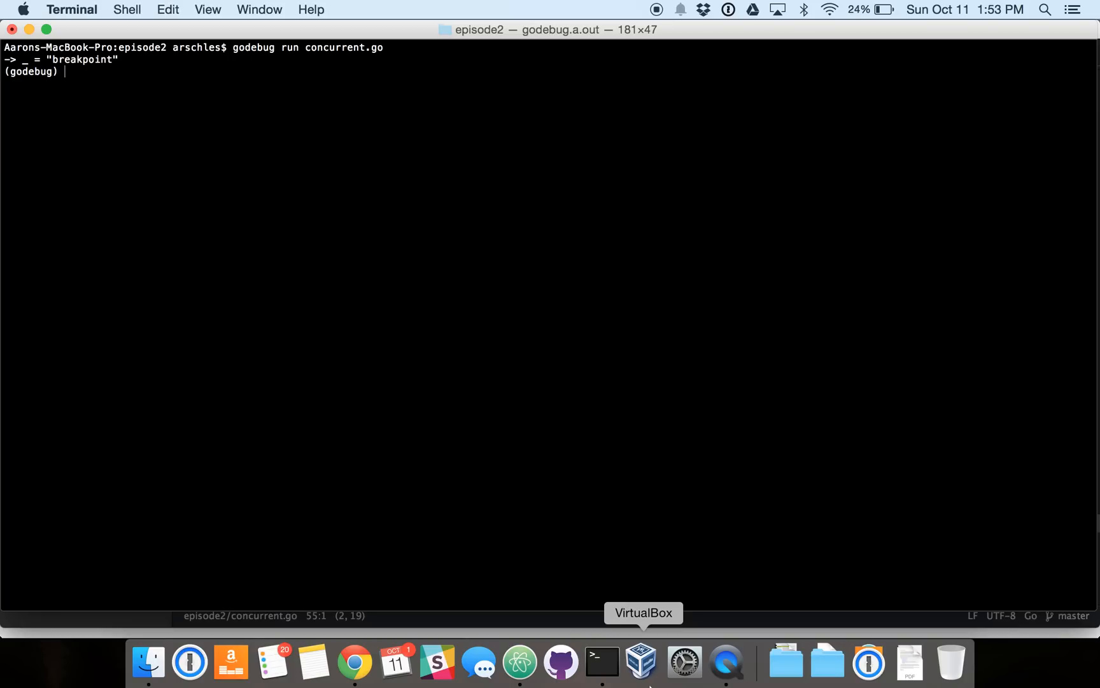
Step: List the code and print url at successive breakpoints, continuing with 'c' between iterations
type("l")
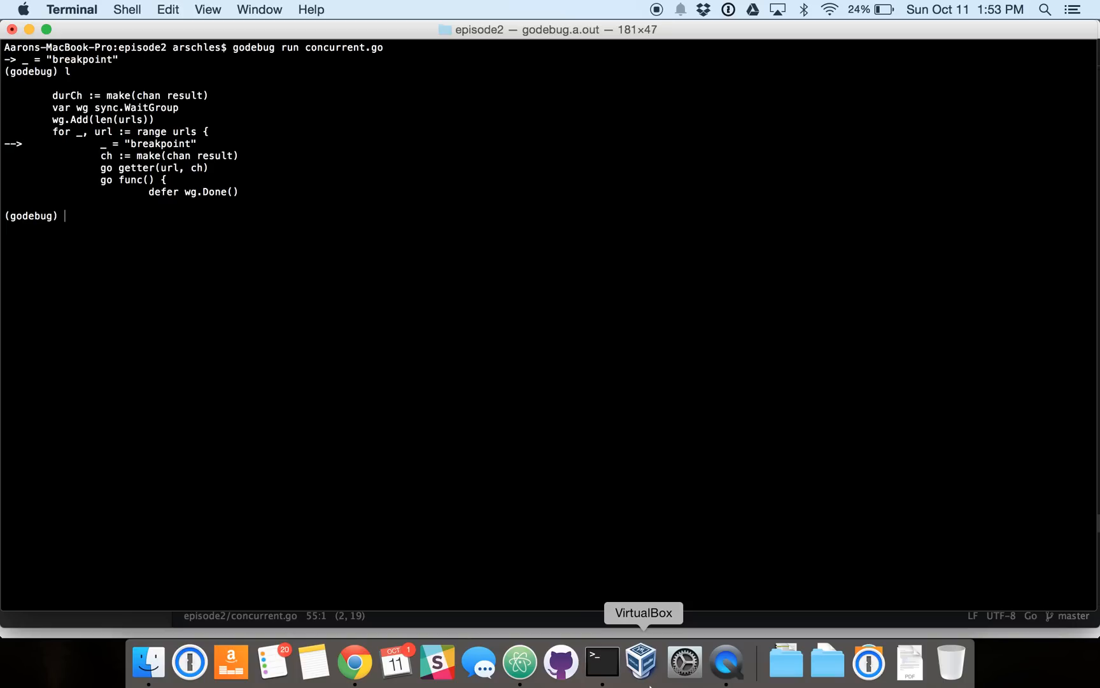
type("p url")
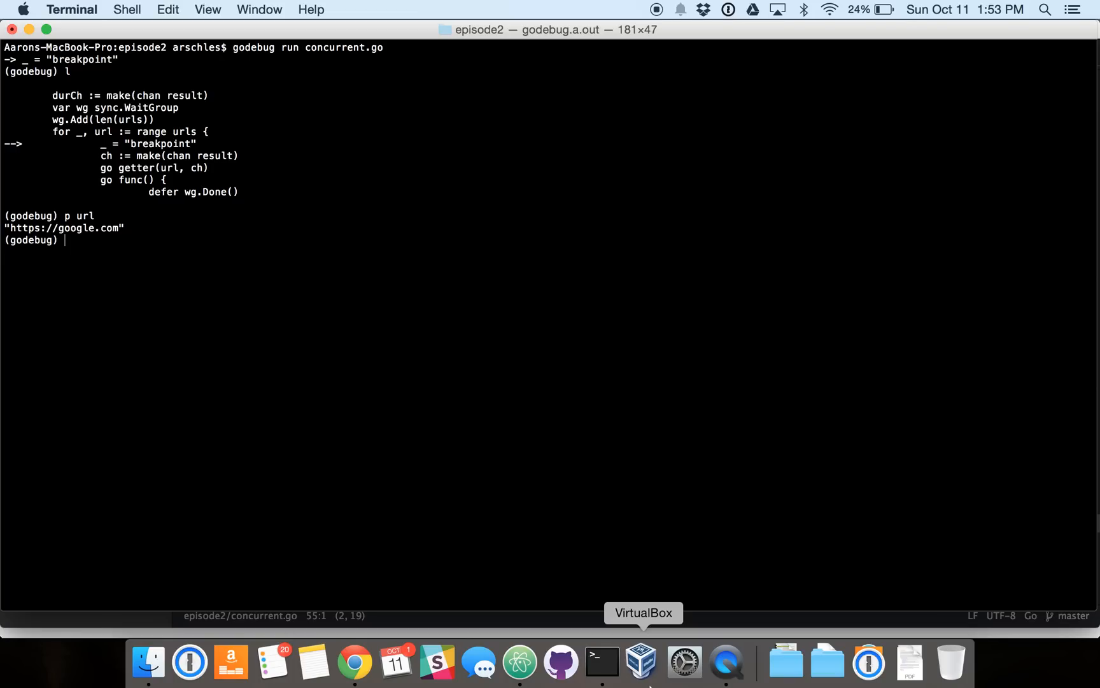
mouse_move(952, 632)
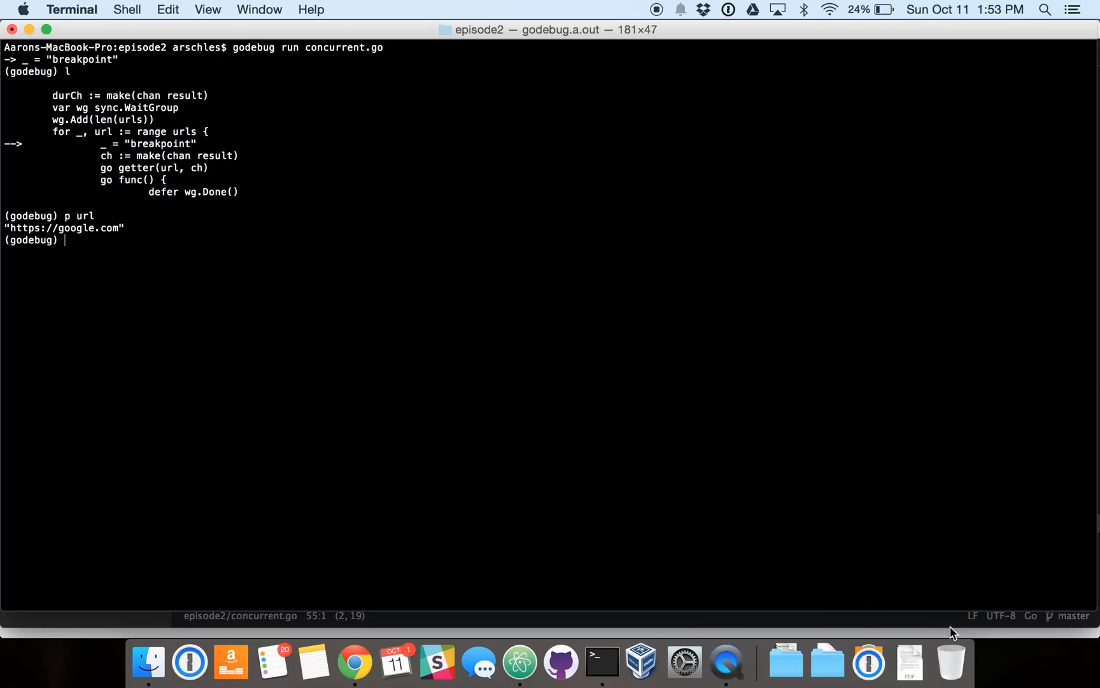
mouse_move(1026, 587)
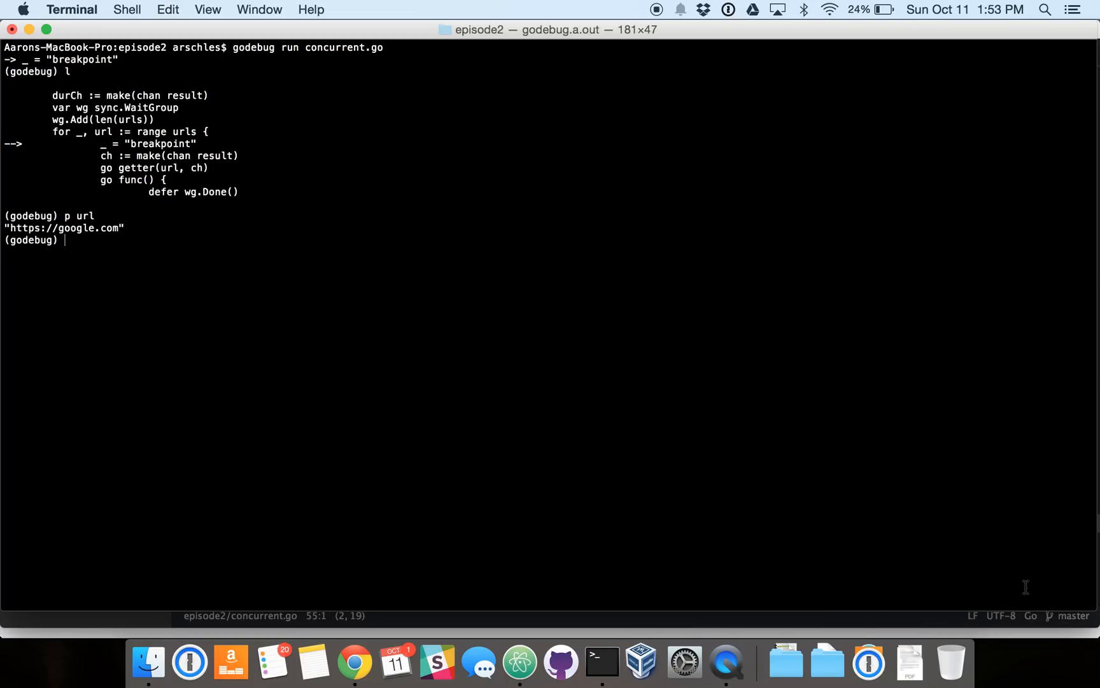
type("c")
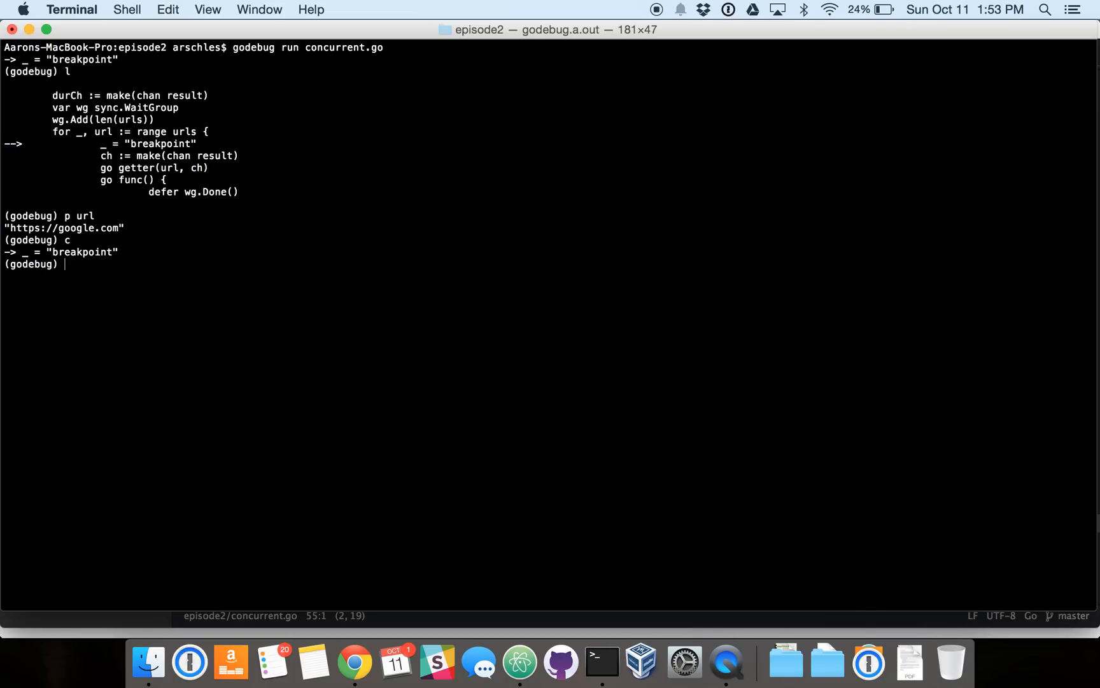
type("l")
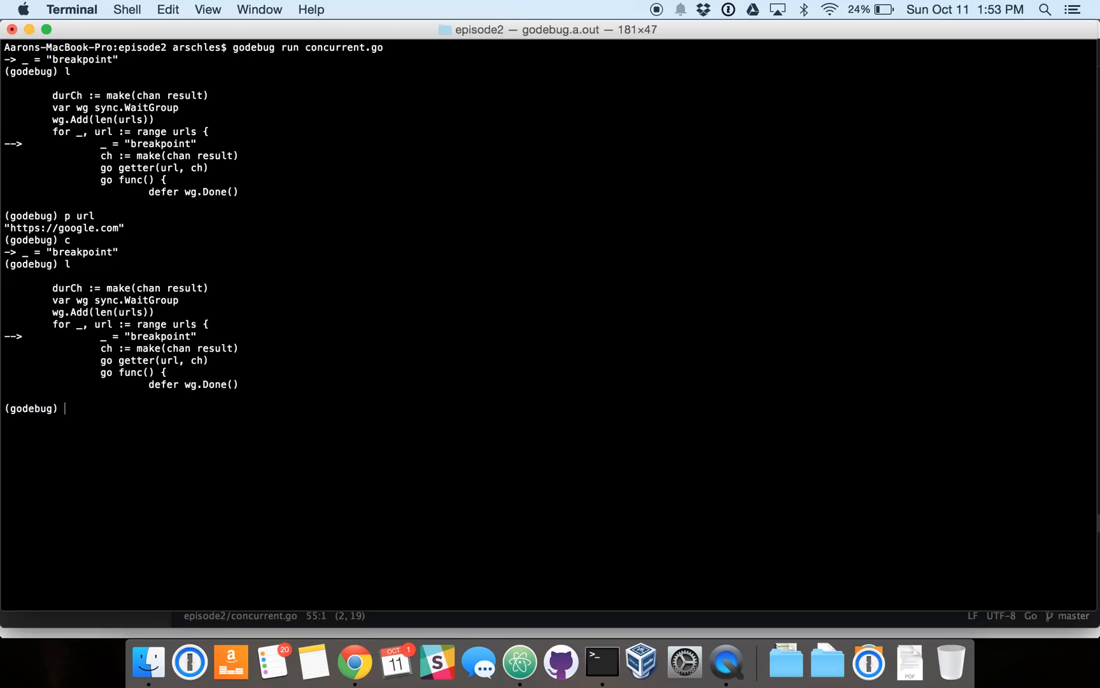
type("p url")
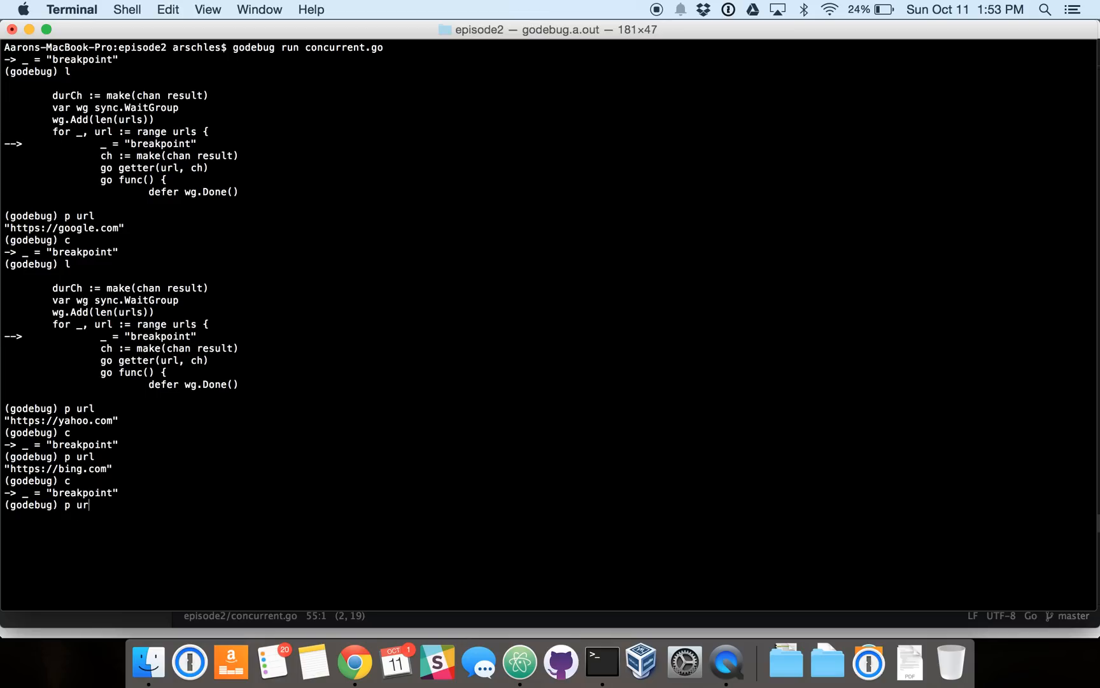
key("enter")
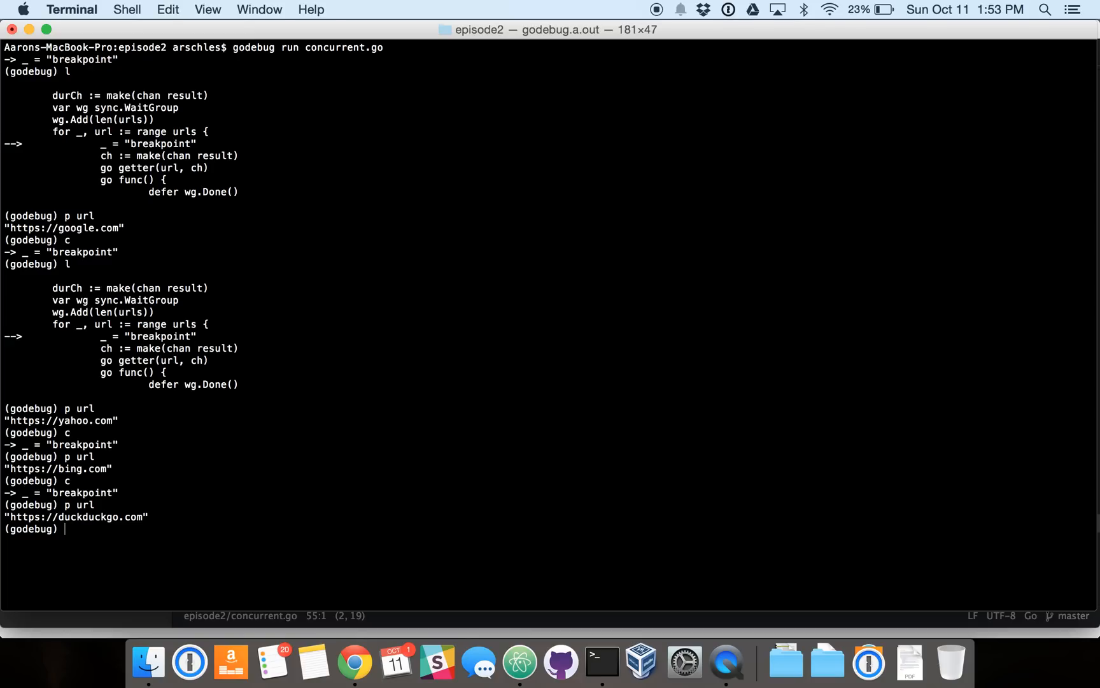
mouse_move(786, 659)
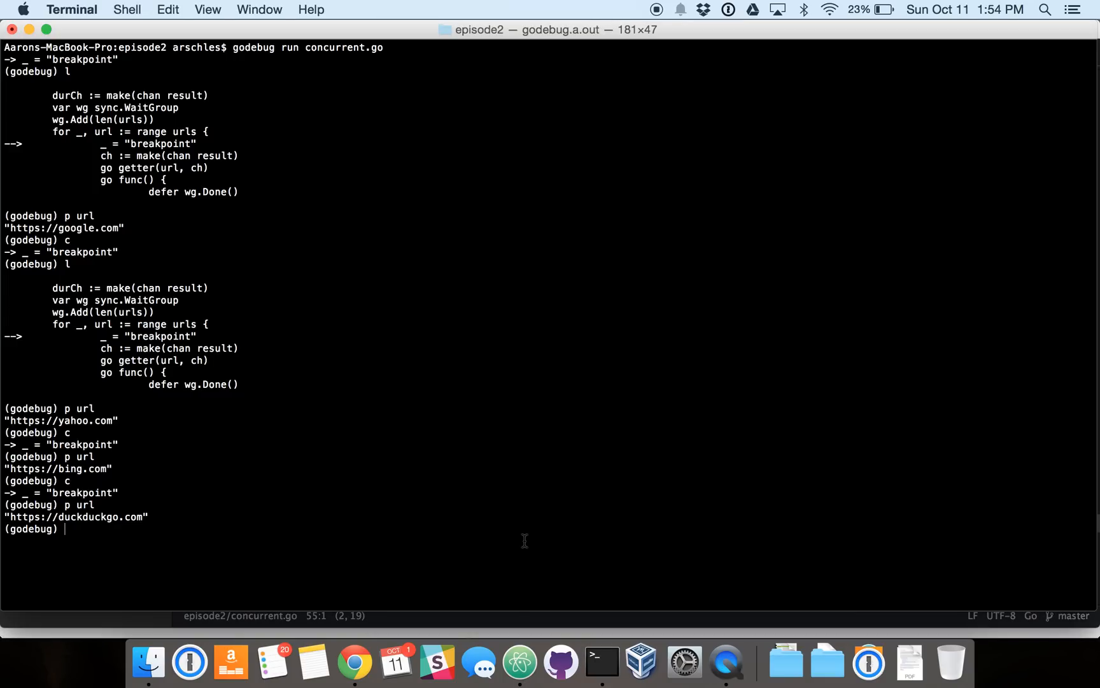
Step: Continue to the results loop, print t for google.com and its duration via t.Dur.String()
type("c")
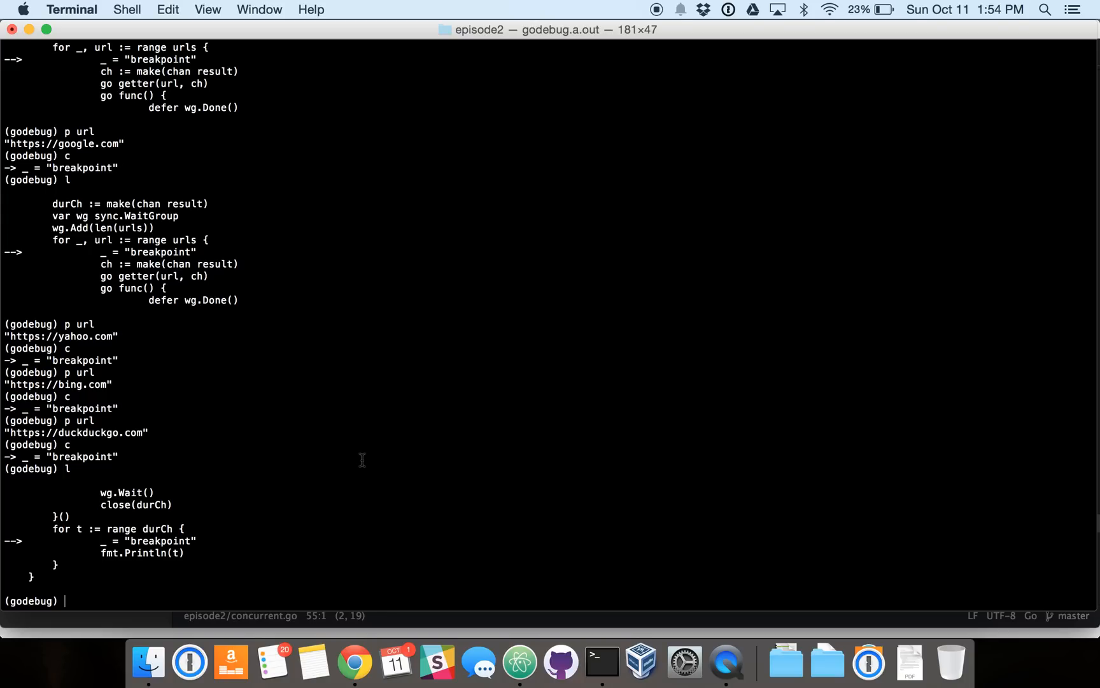
type("p t")
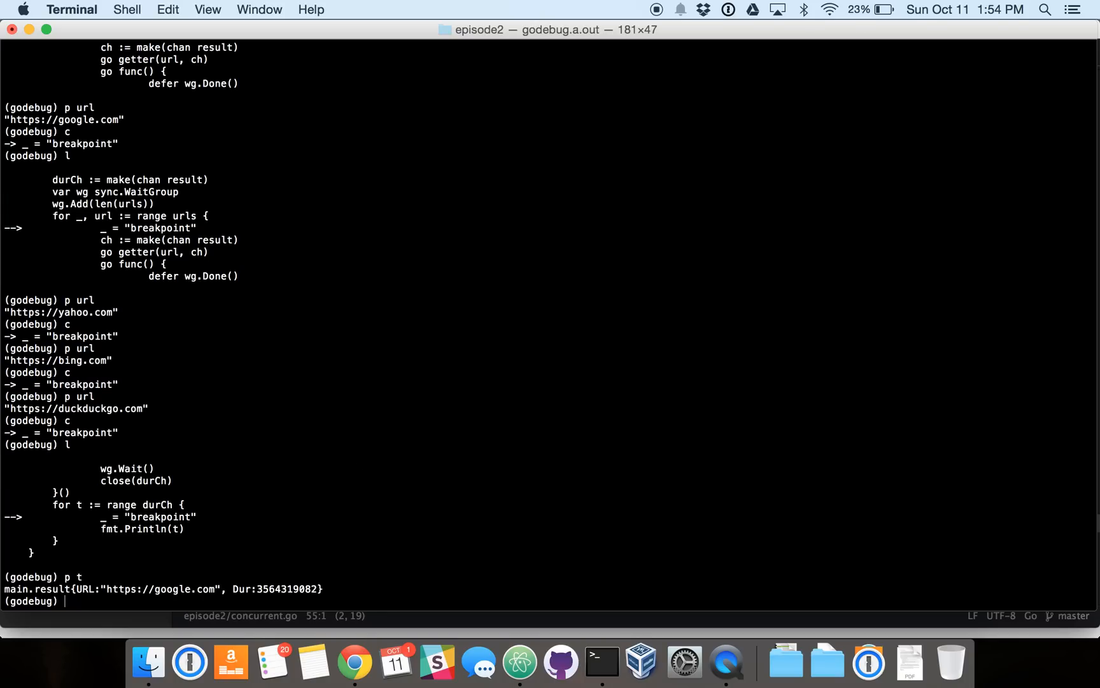
mouse_move(286, 518)
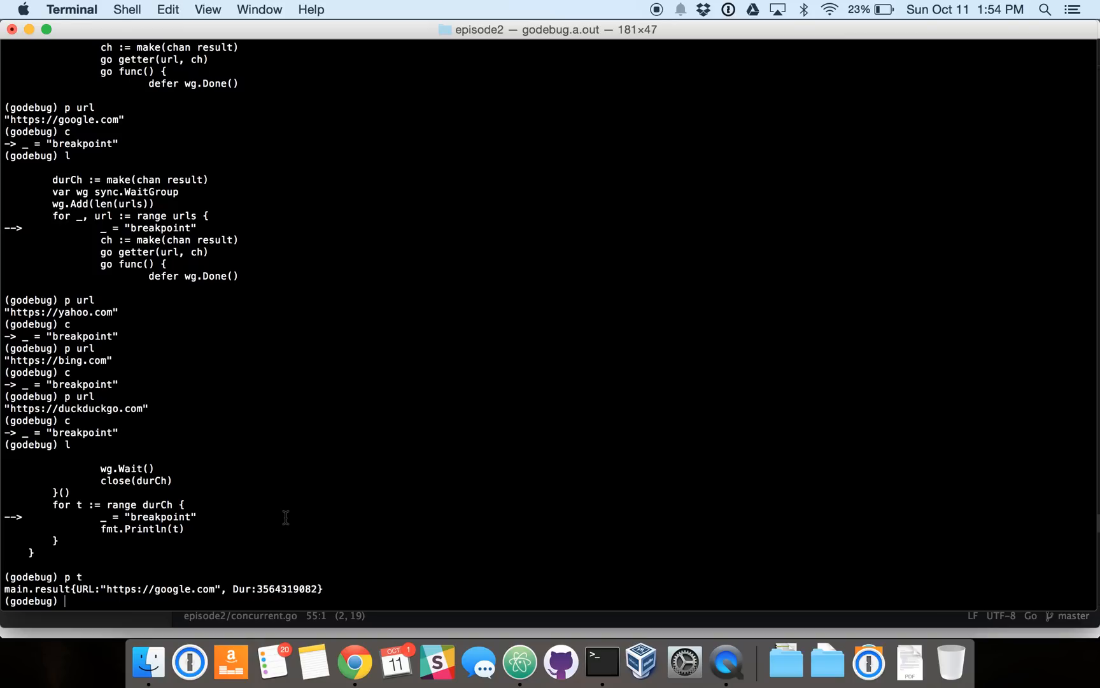
mouse_move(322, 547)
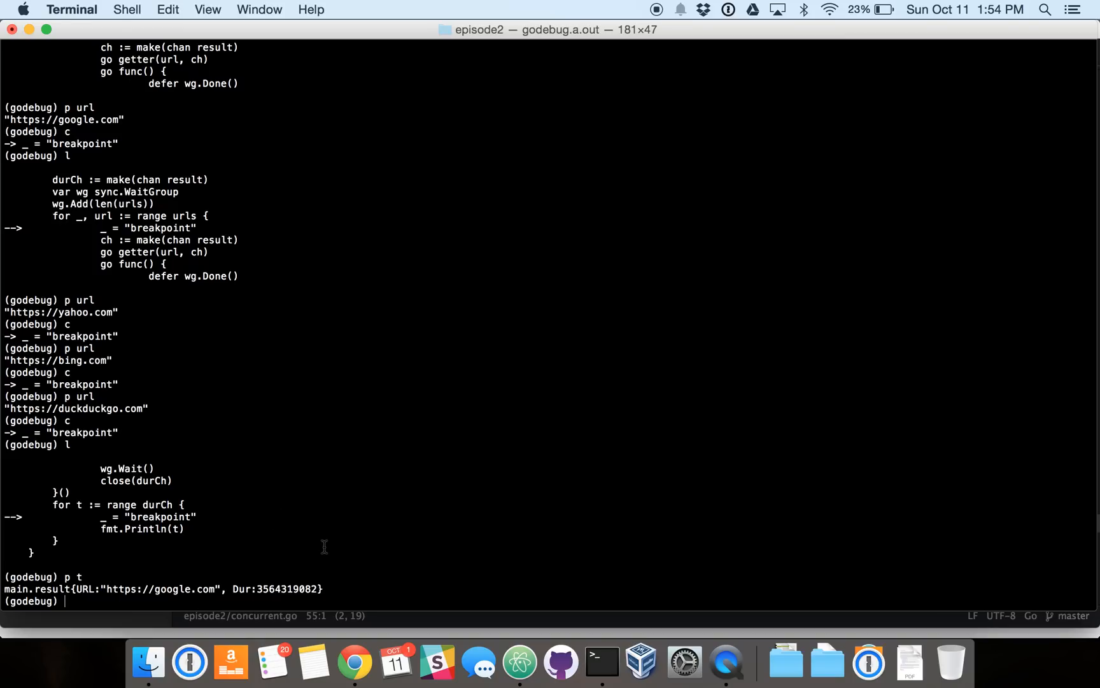
type("p")
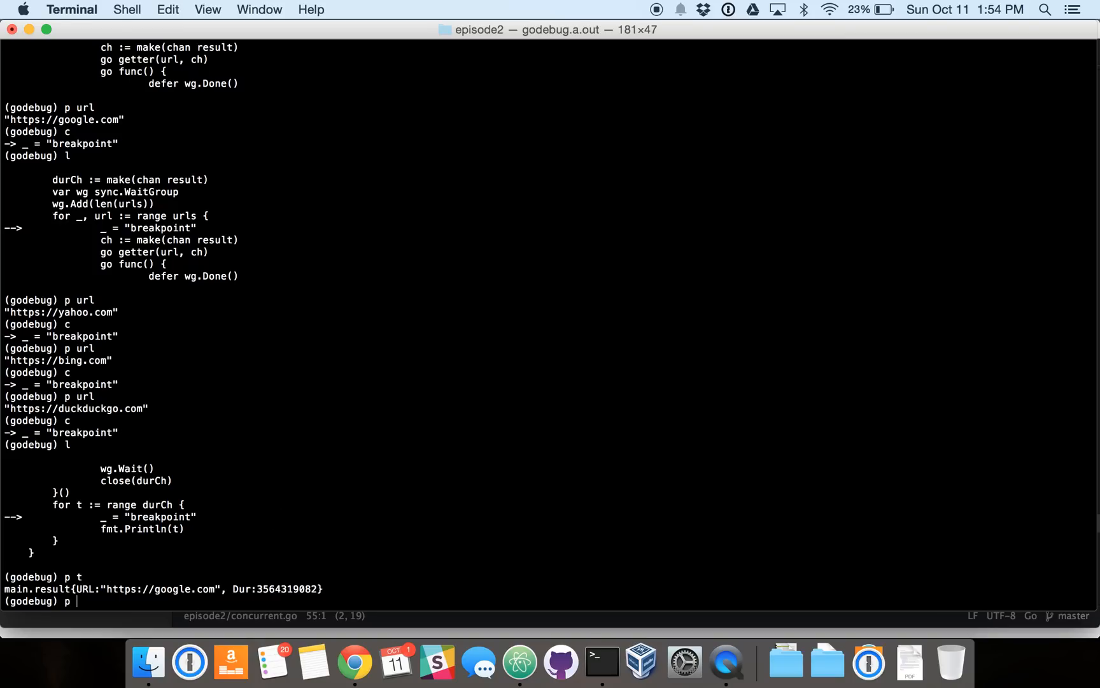
type("t")
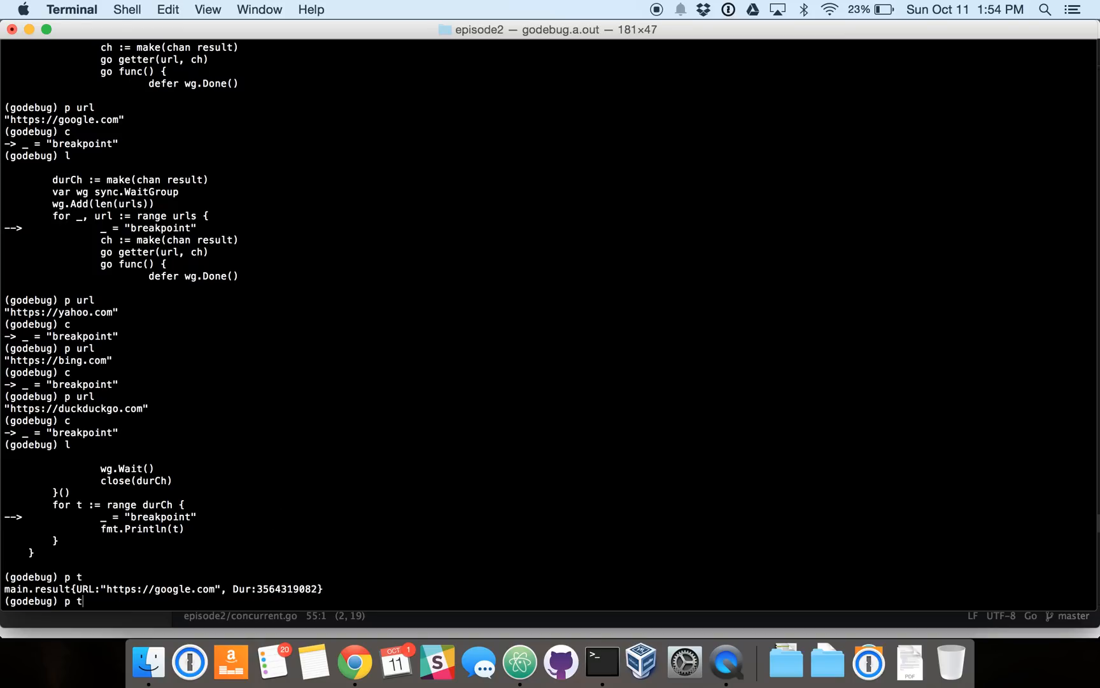
type(".Dur.")
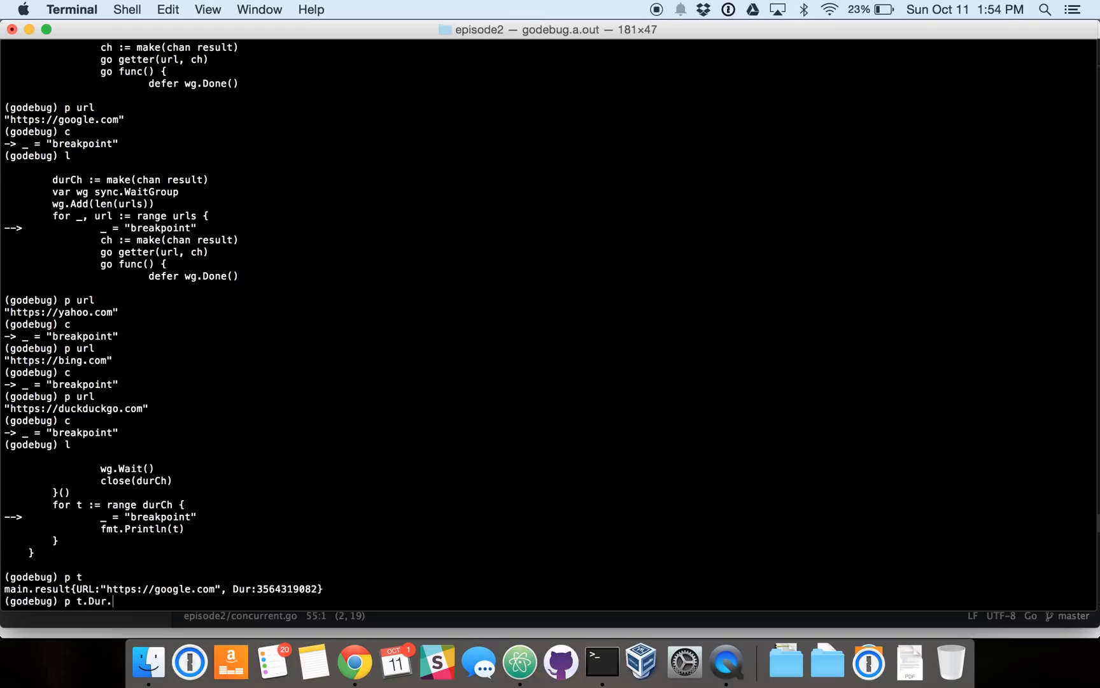
type("String()")
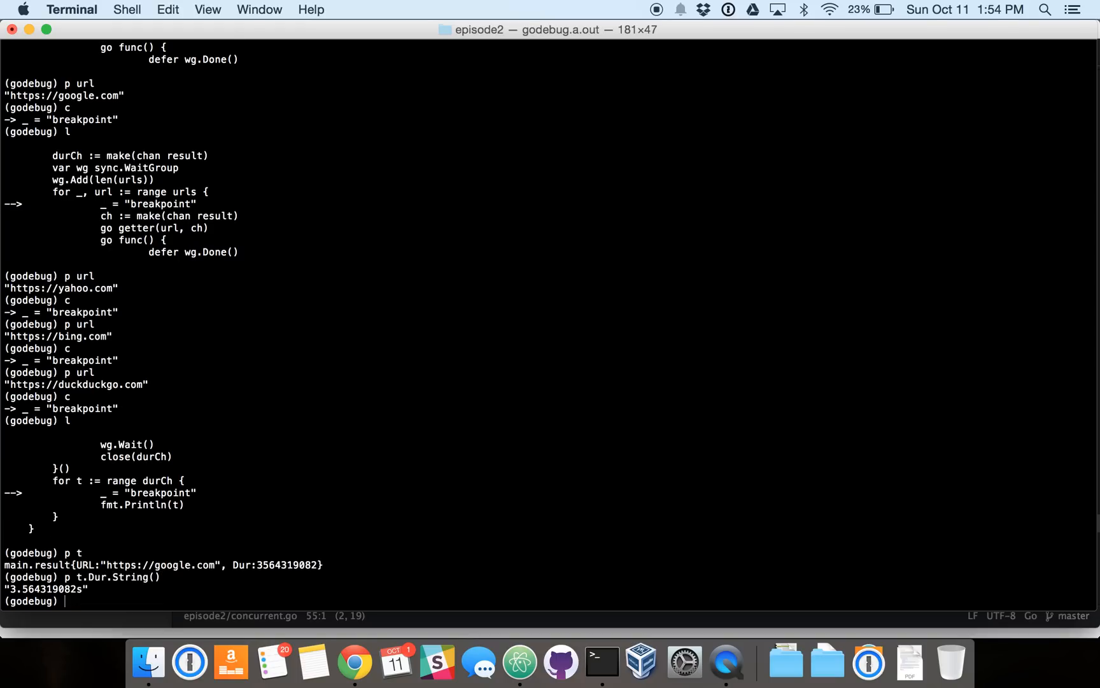
mouse_move(299, 510)
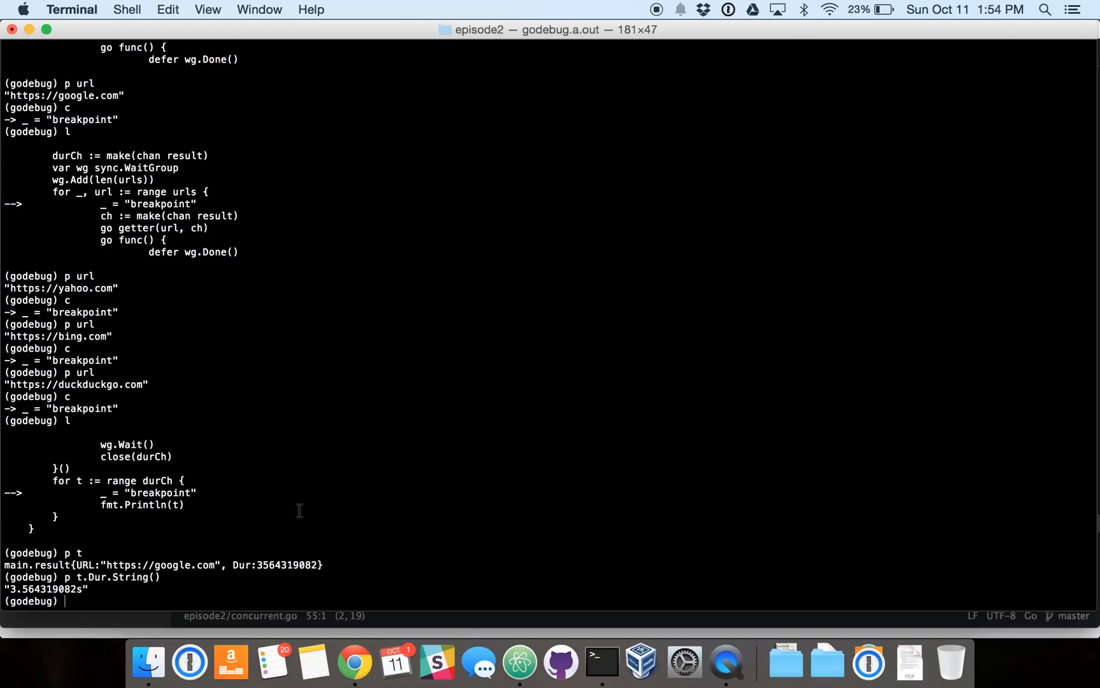
mouse_move(324, 510)
type("c")
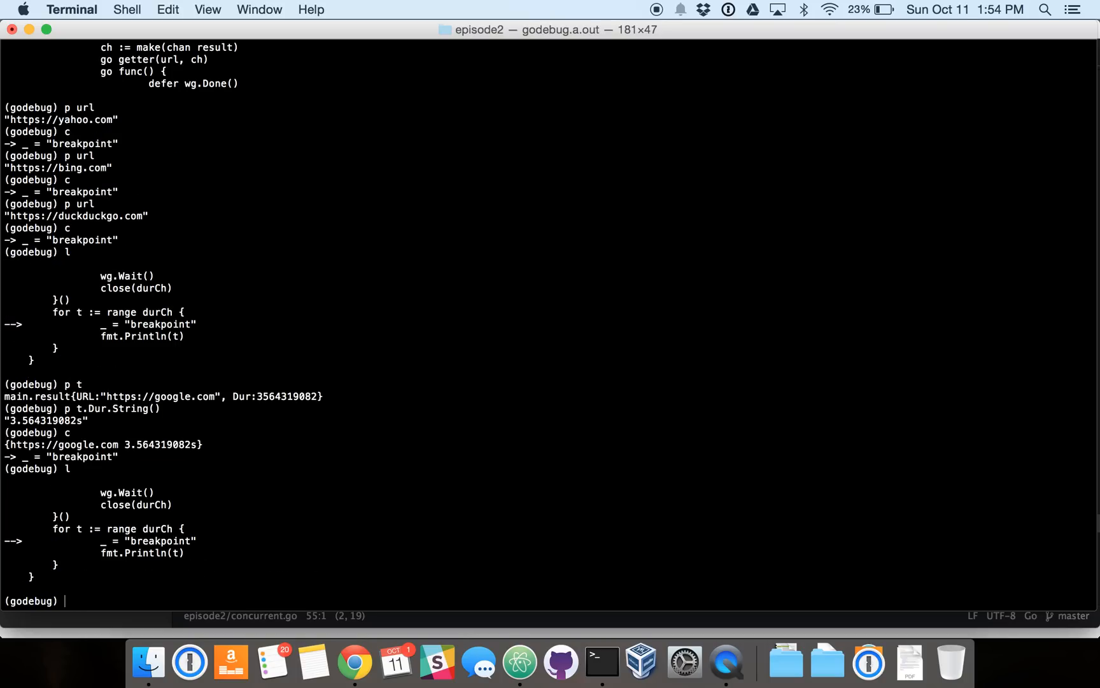
Step: Print t and continue at the remaining breakpoints until the program exits to the shell
type("p t")
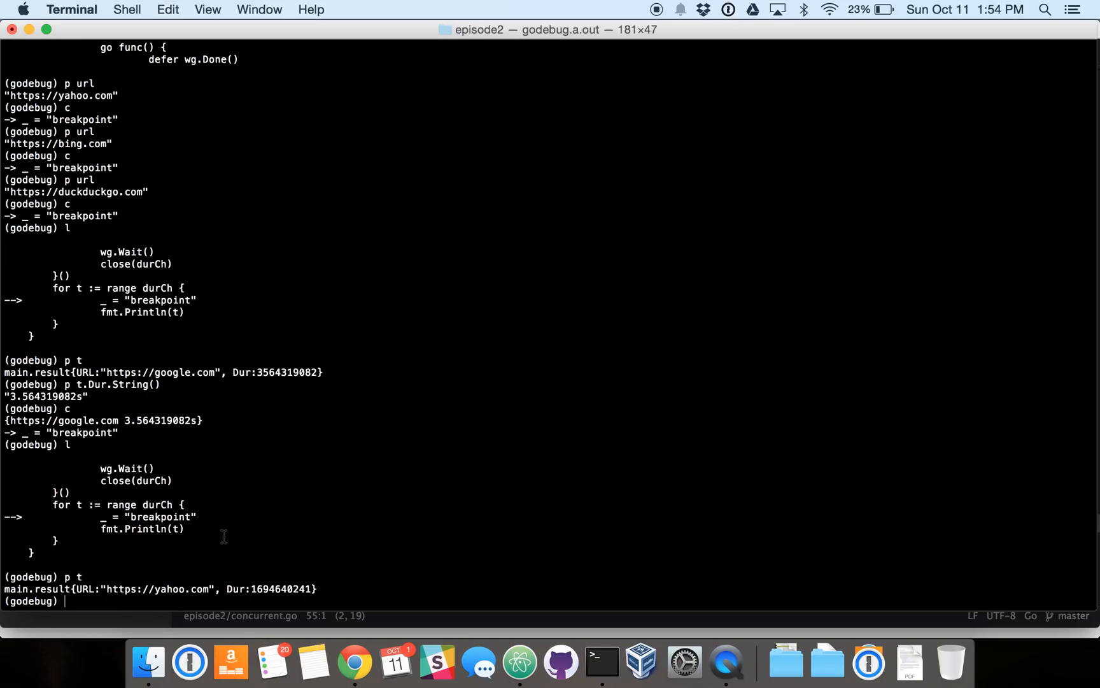
type("c")
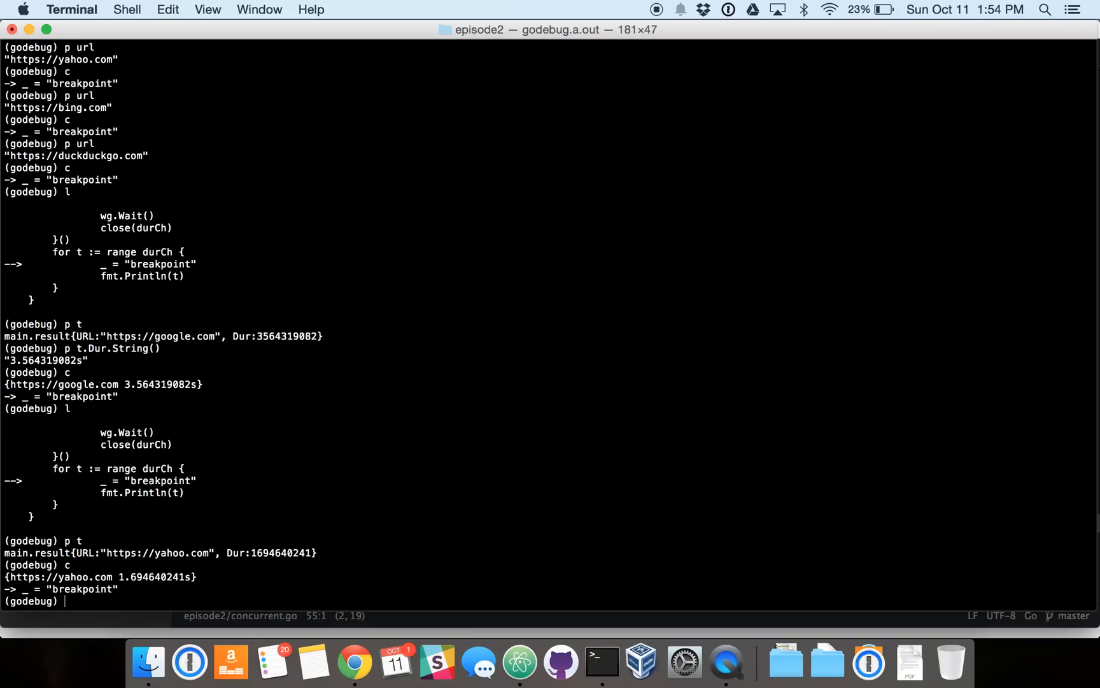
type("p t")
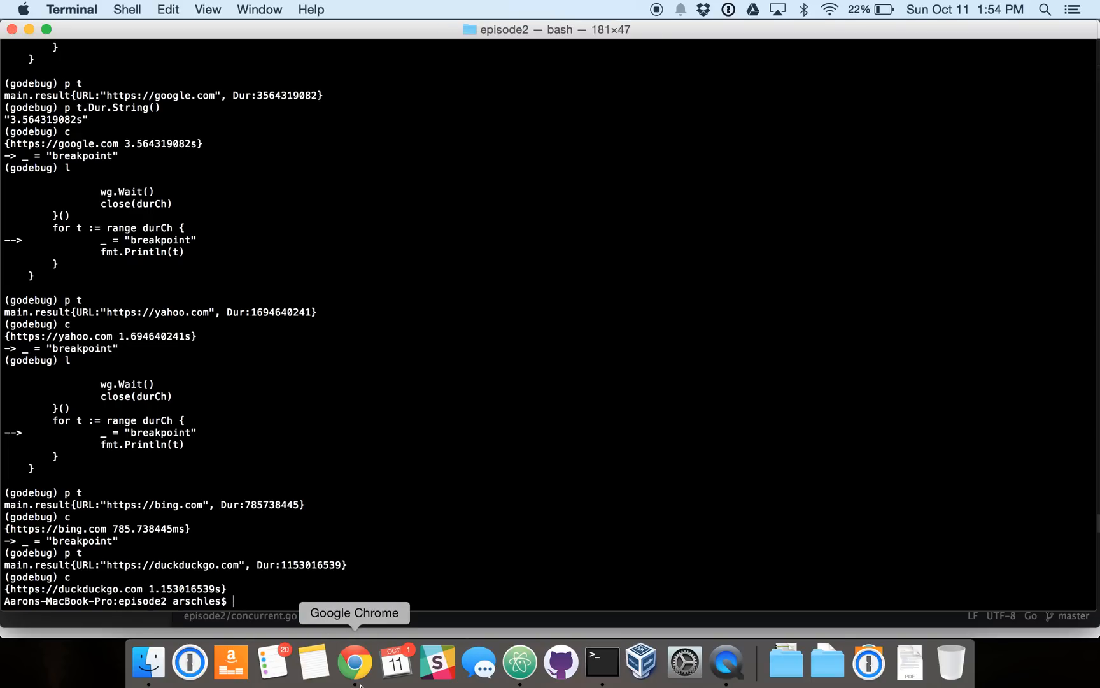
mouse_move(520, 661)
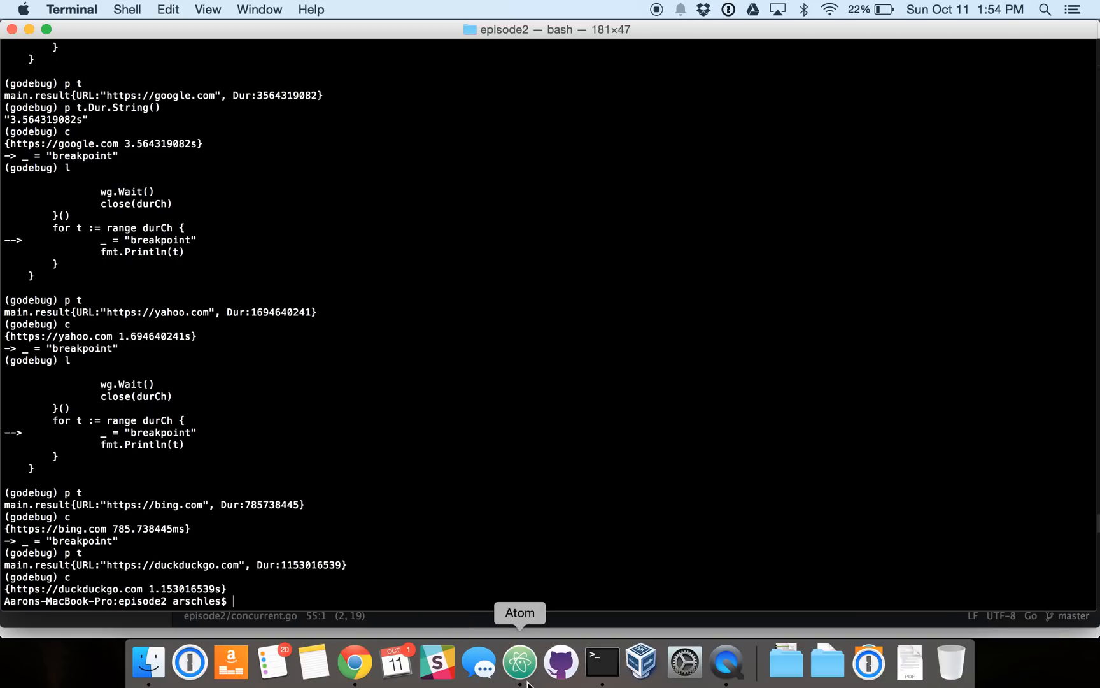
Step: Return to concurrent.go in Atom, mark the getter call in main, then go back to the README
left_click(519, 663)
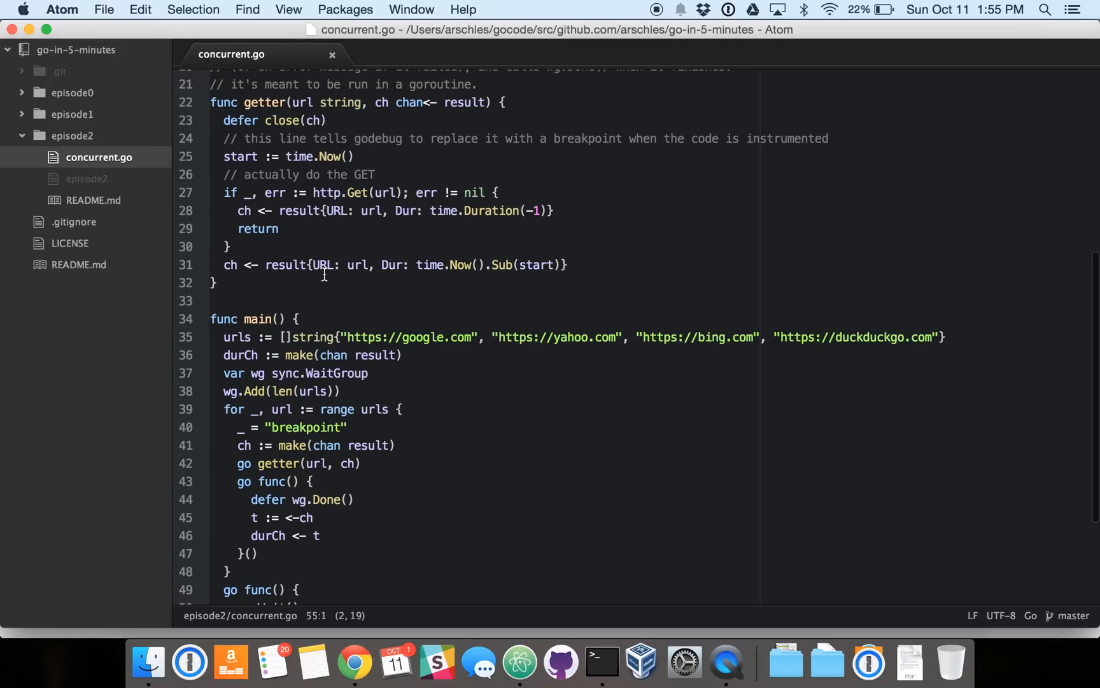
scroll("down", 3)
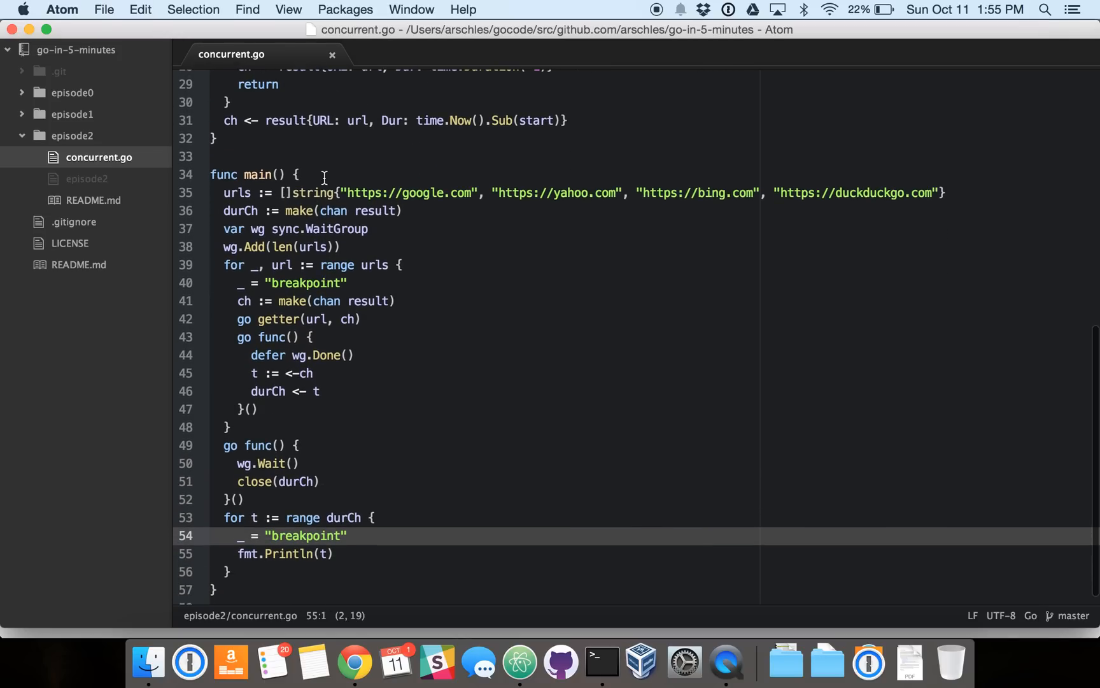
left_click(324, 174)
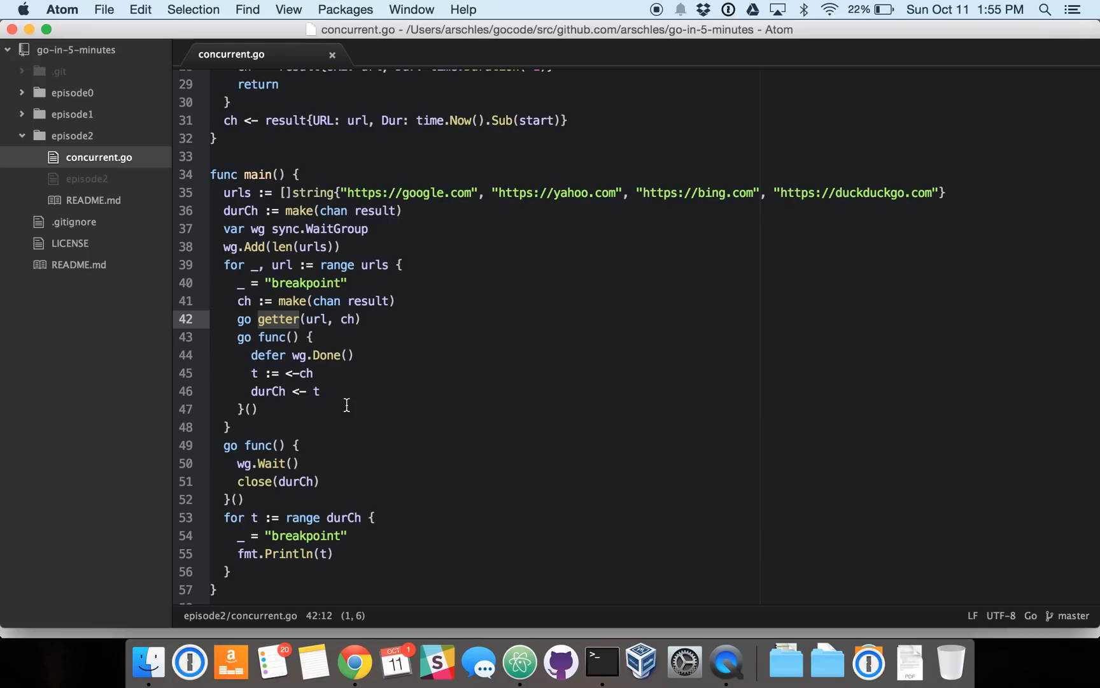
left_click(355, 662)
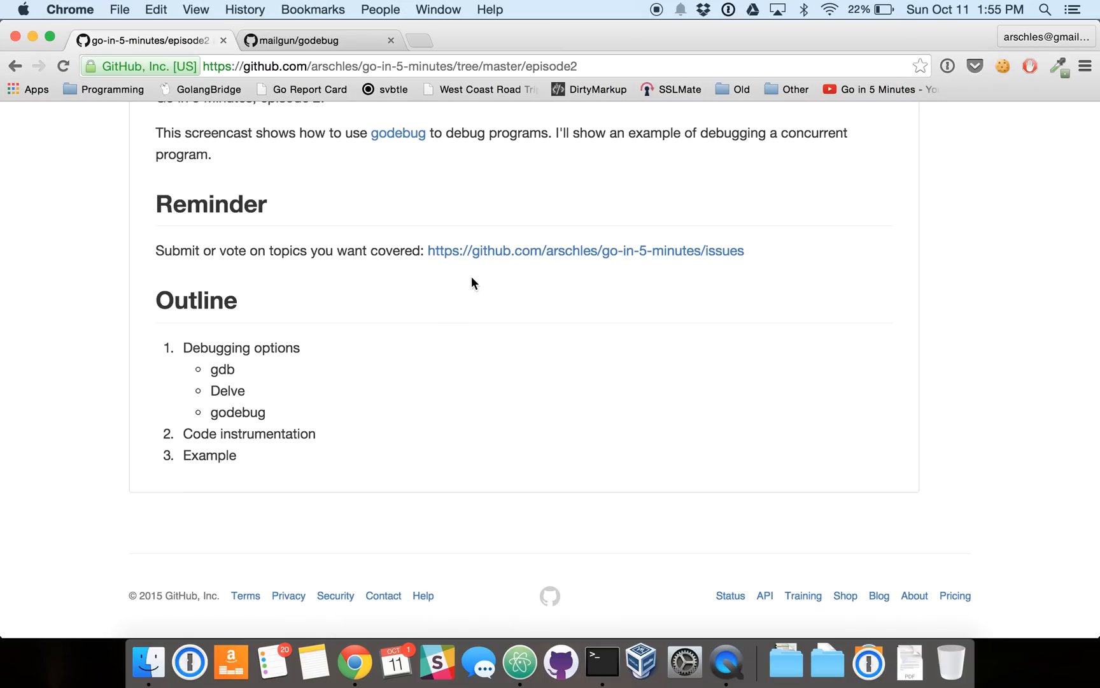
mouse_move(497, 257)
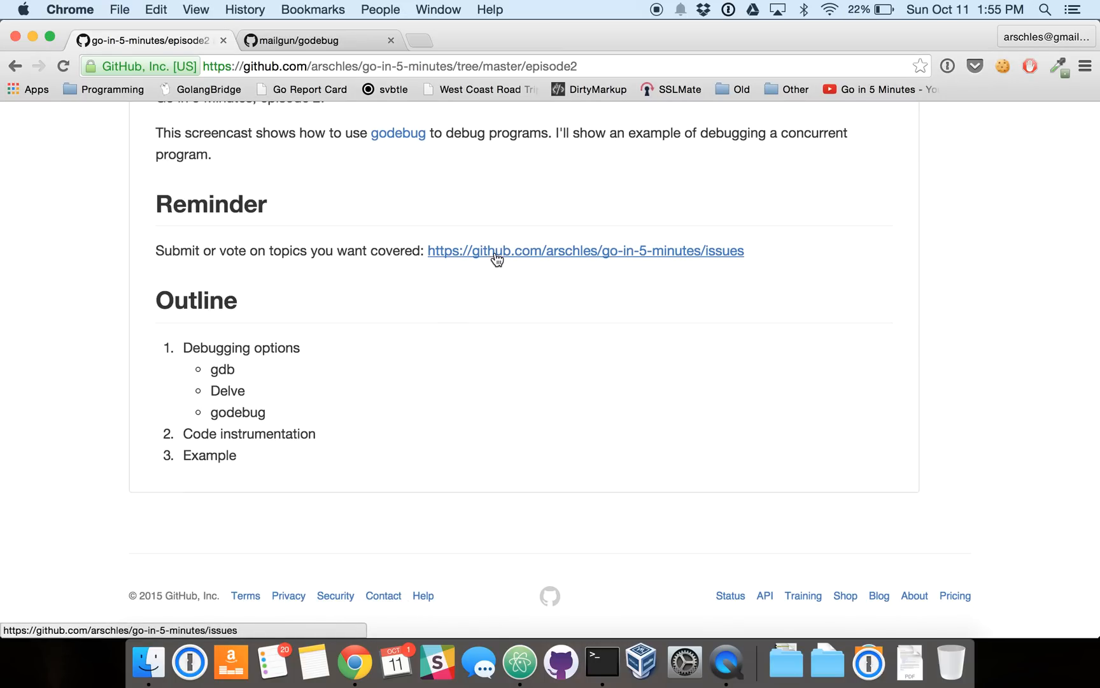